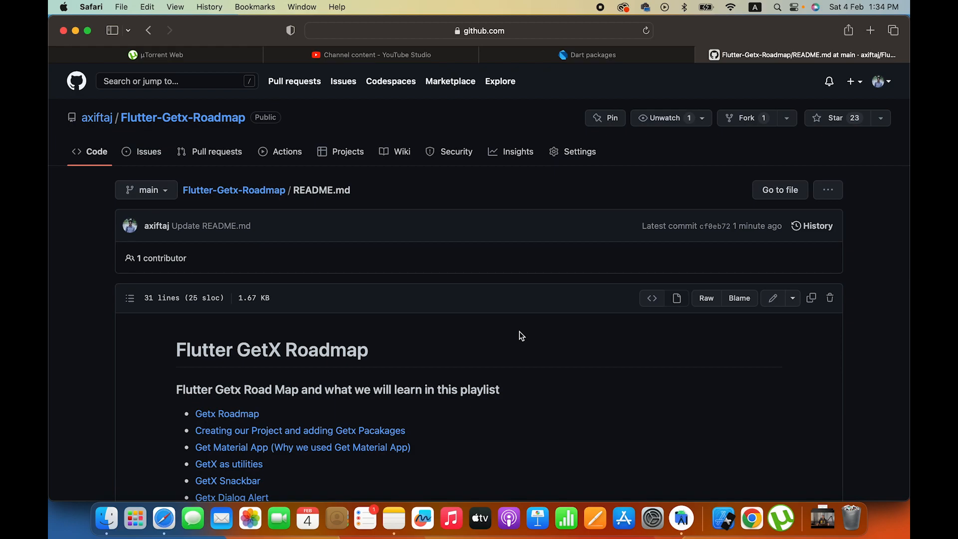
Step: Start a new Flutter project in Android Studio, choosing Flutter as the project type
click(682, 519)
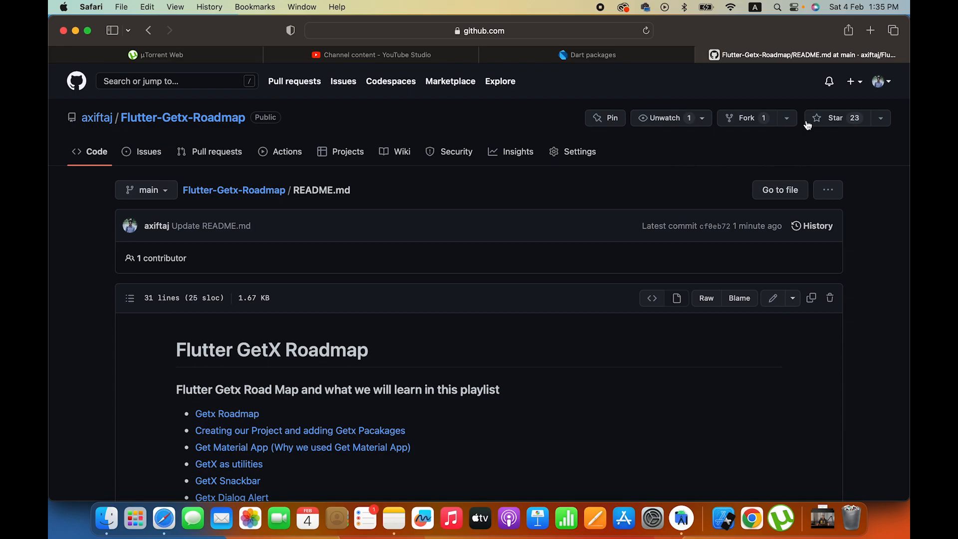
scroll(down, 3)
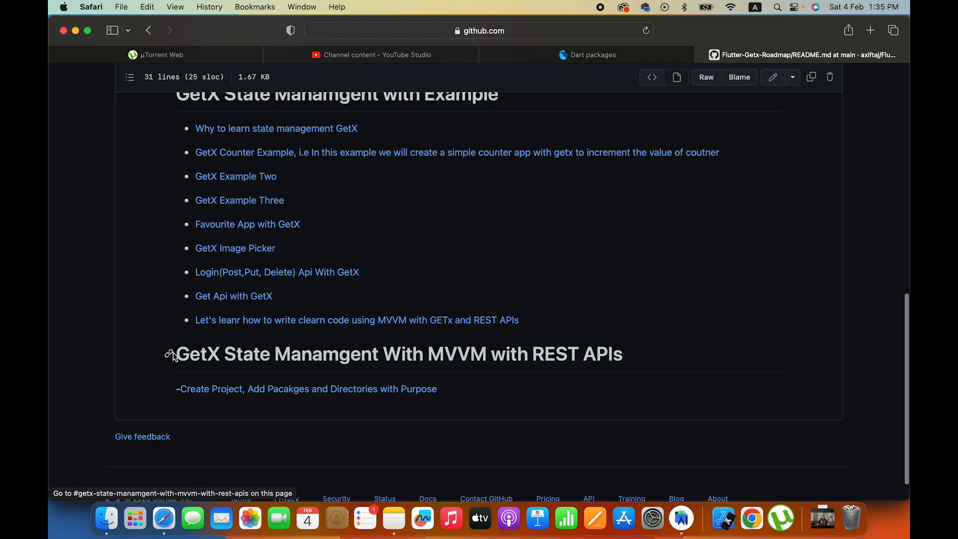
mouse_move(479, 393)
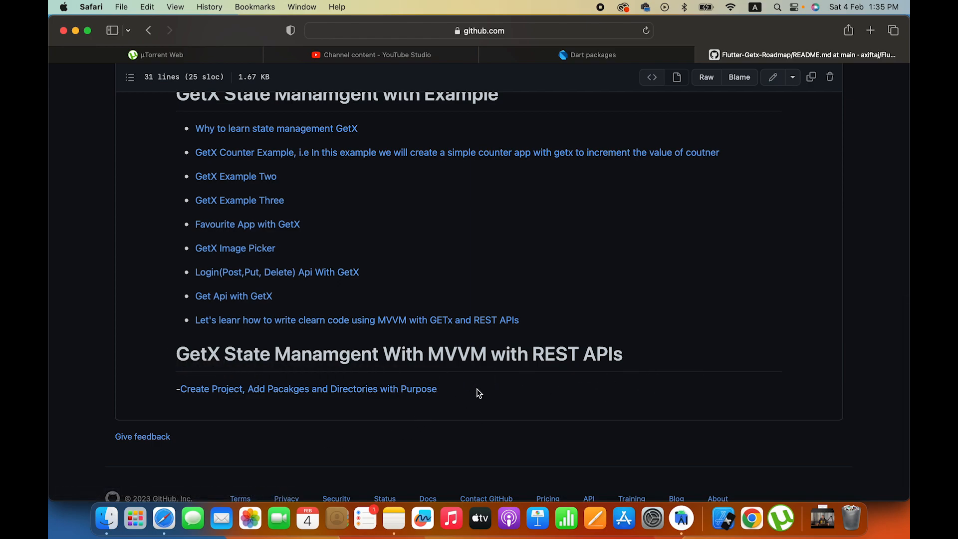
mouse_move(360, 395)
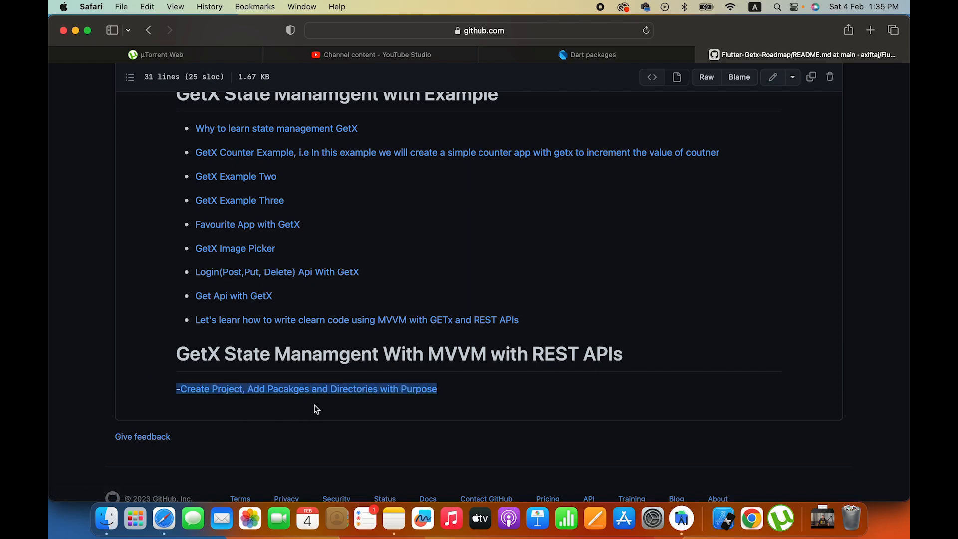
click(680, 517)
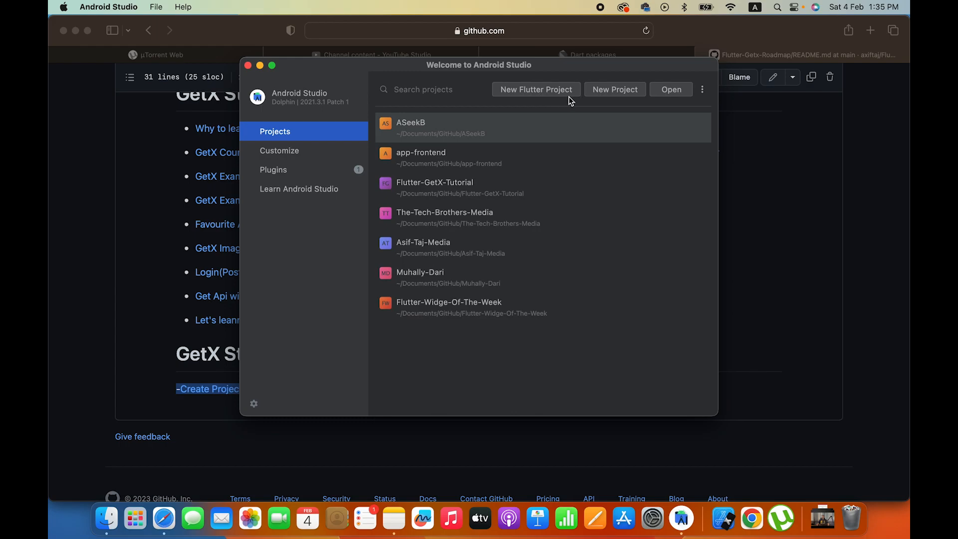
click(615, 89)
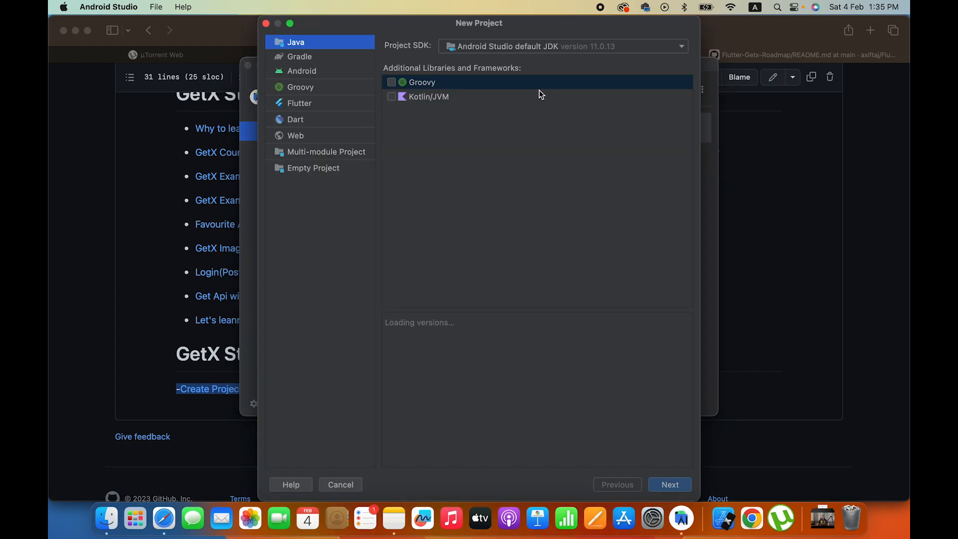
mouse_move(328, 193)
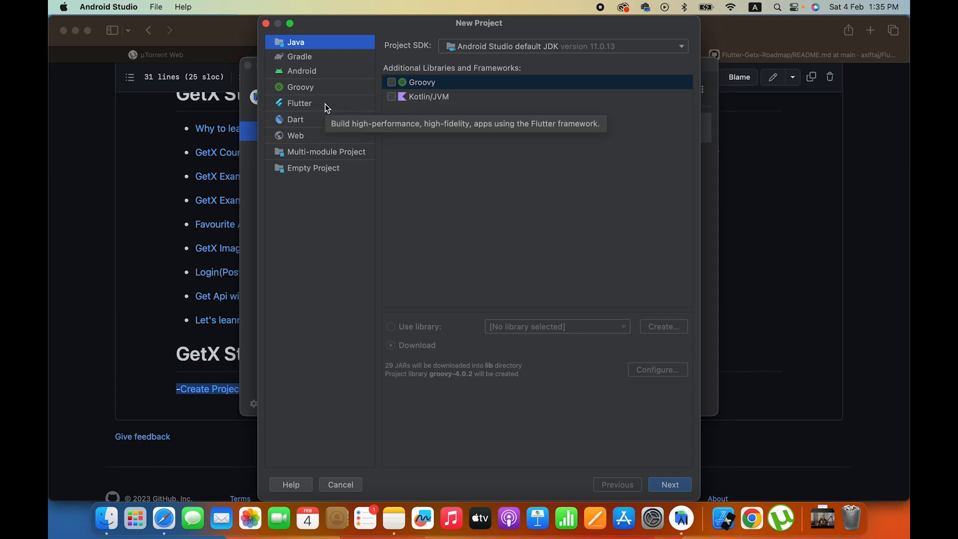
click(300, 102)
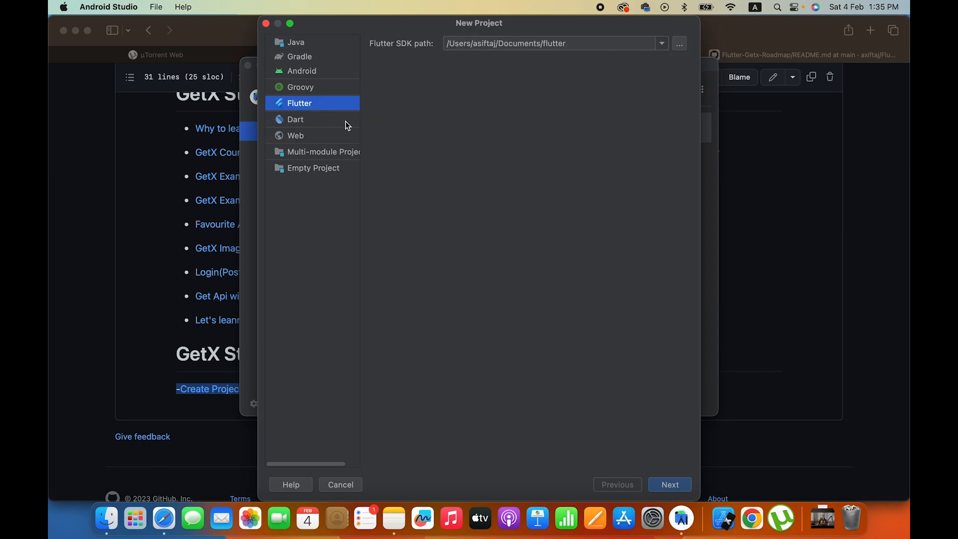
click(670, 485)
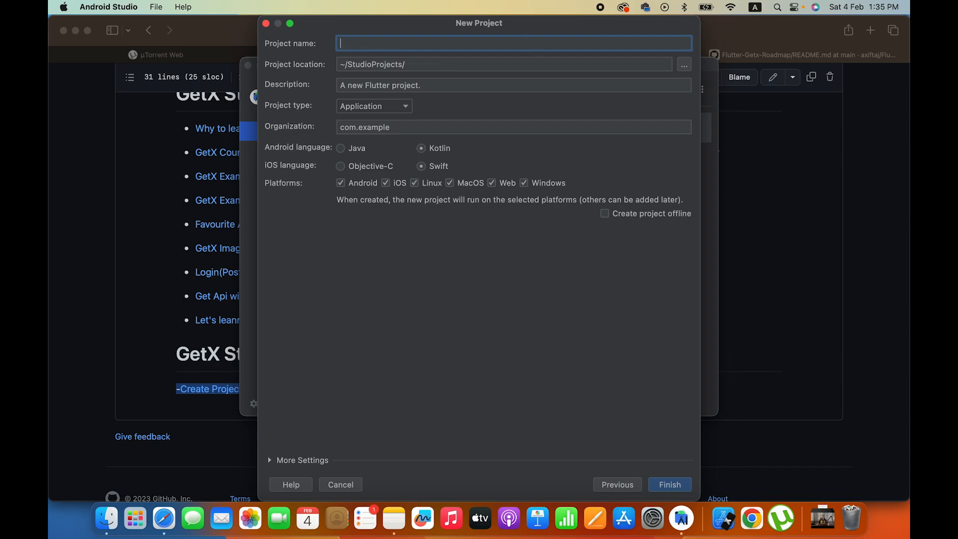
Step: Name the project getx_mvvm and finish creating it
text(getx)
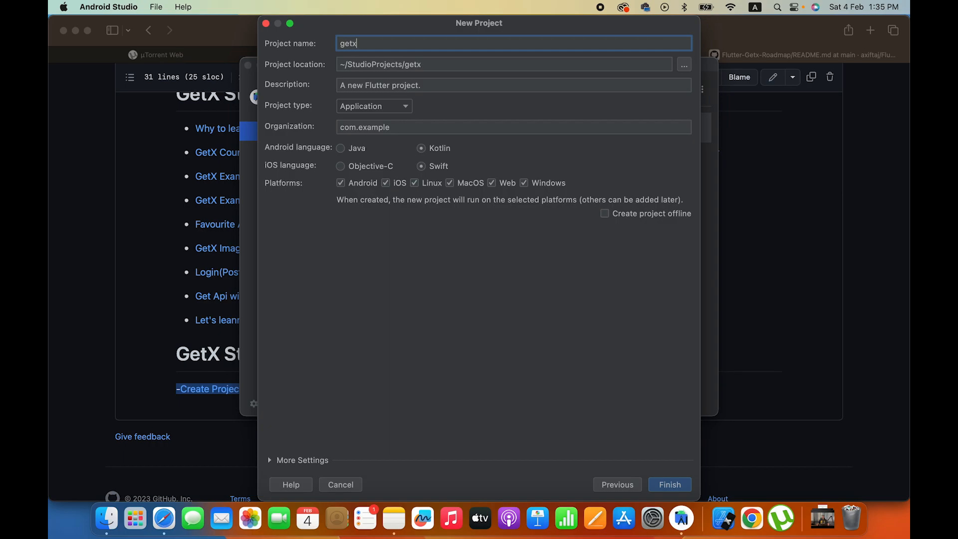
text(_)
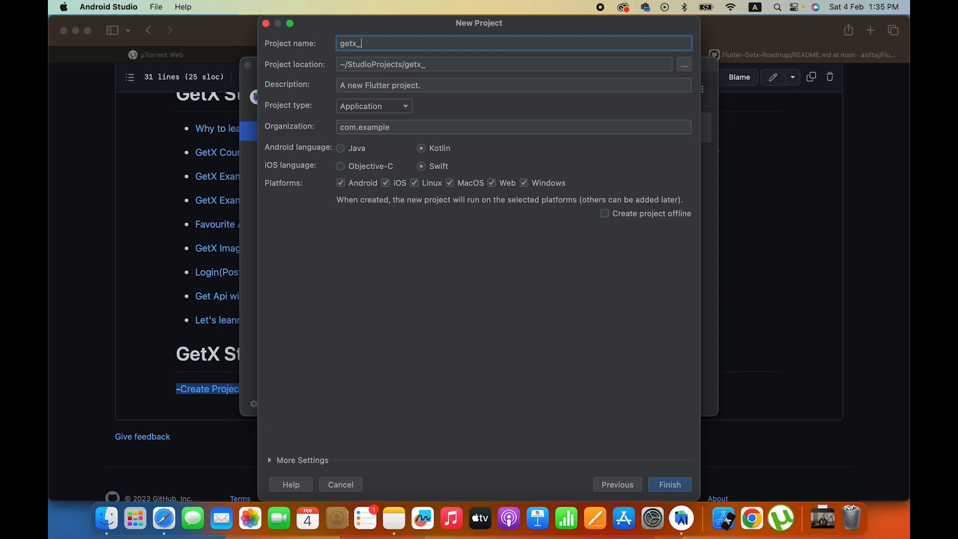
text(mvvm)
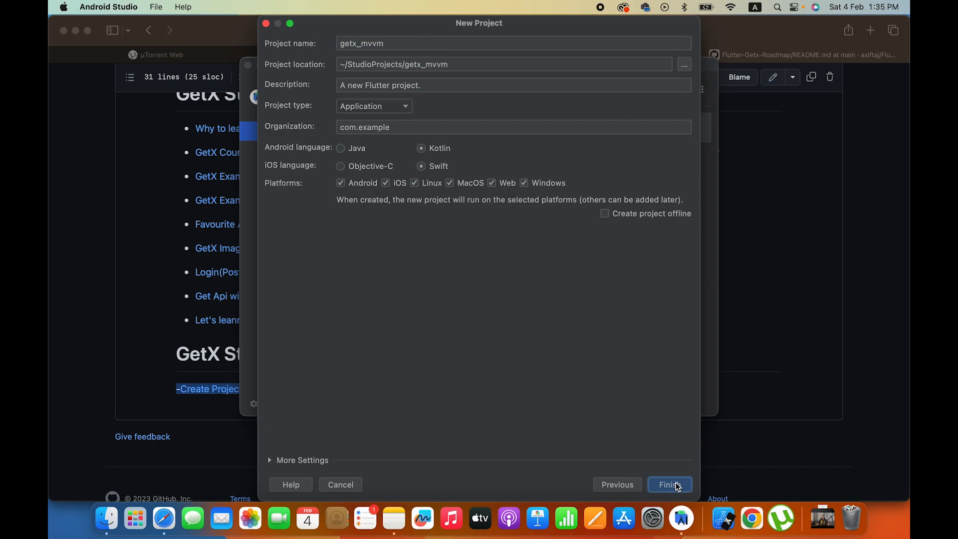
click(670, 485)
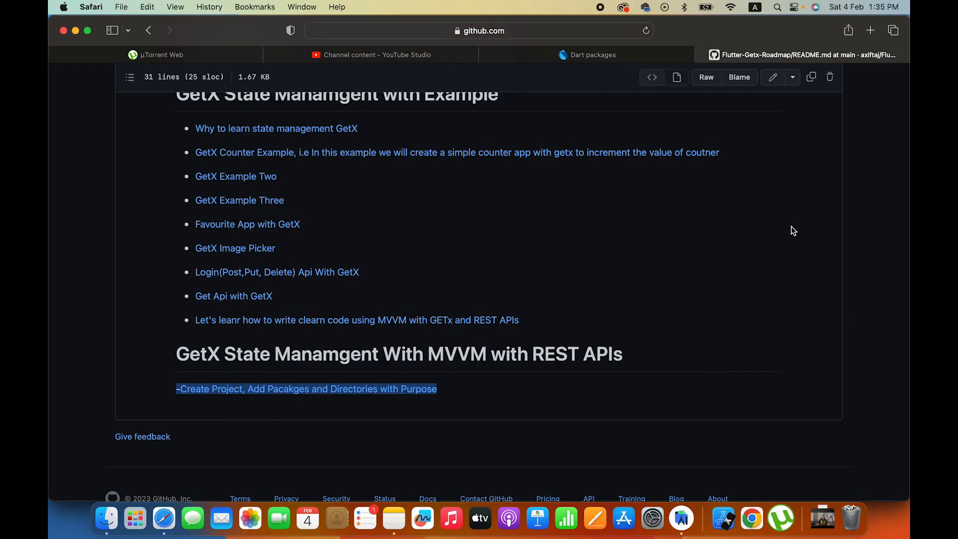
Step: Show pubspec.yaml of getx_mvvm in the editor at its dependencies section
click(590, 55)
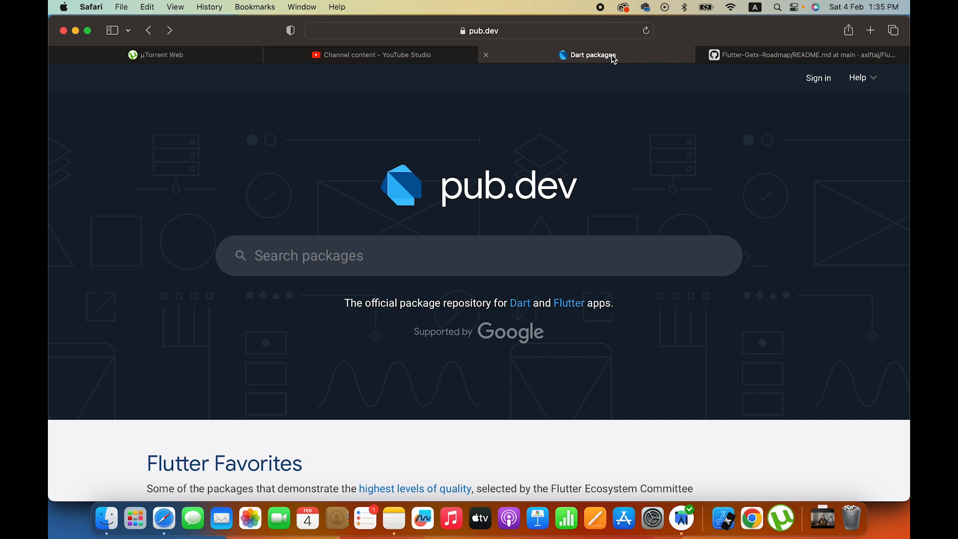
mouse_move(617, 60)
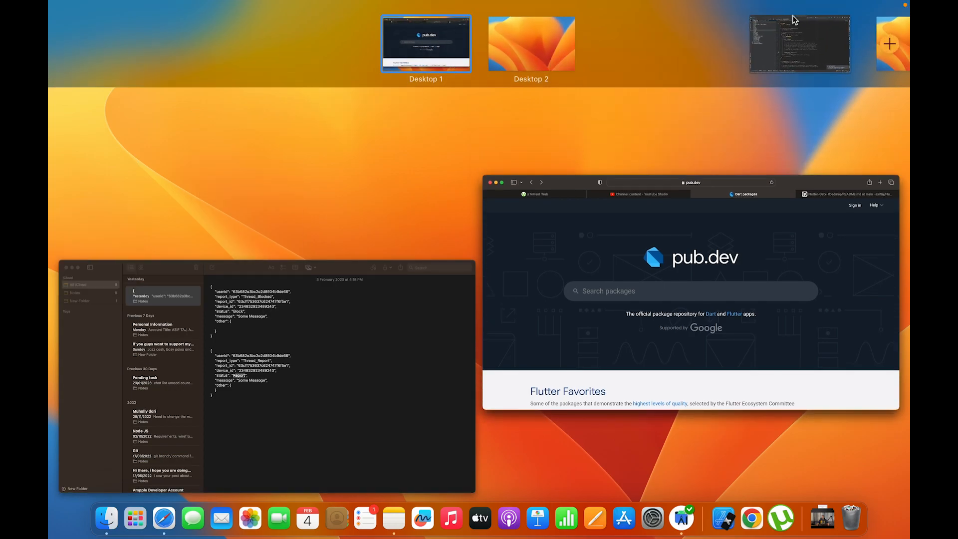
click(799, 45)
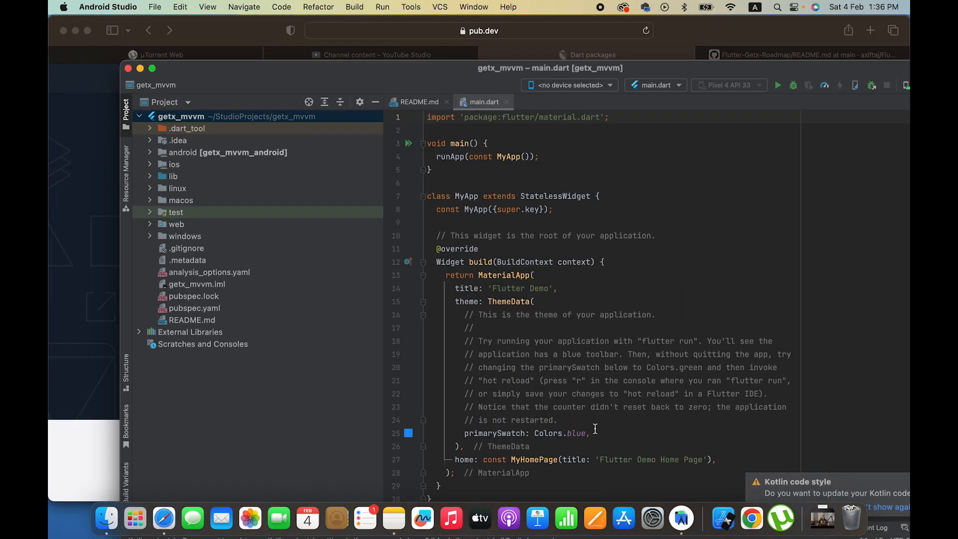
mouse_move(683, 519)
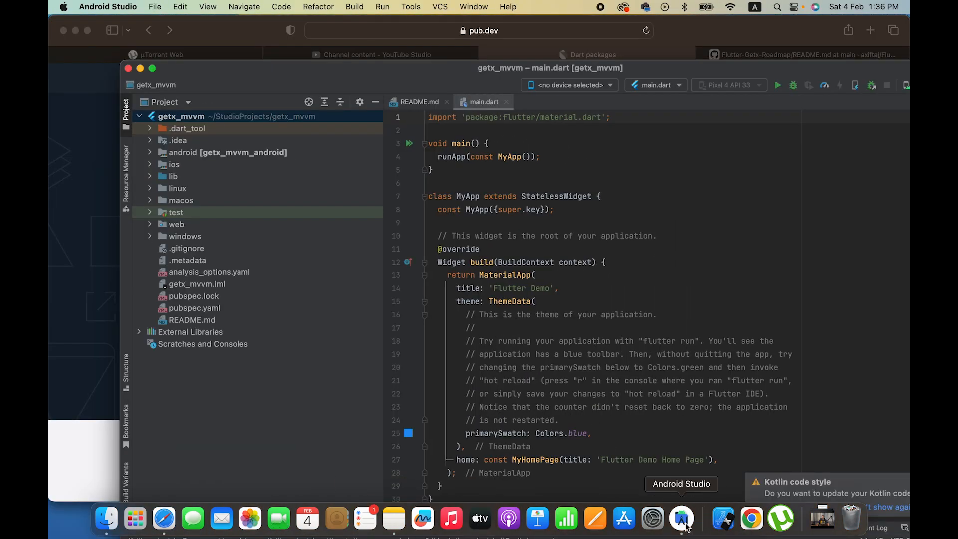
mouse_move(393, 517)
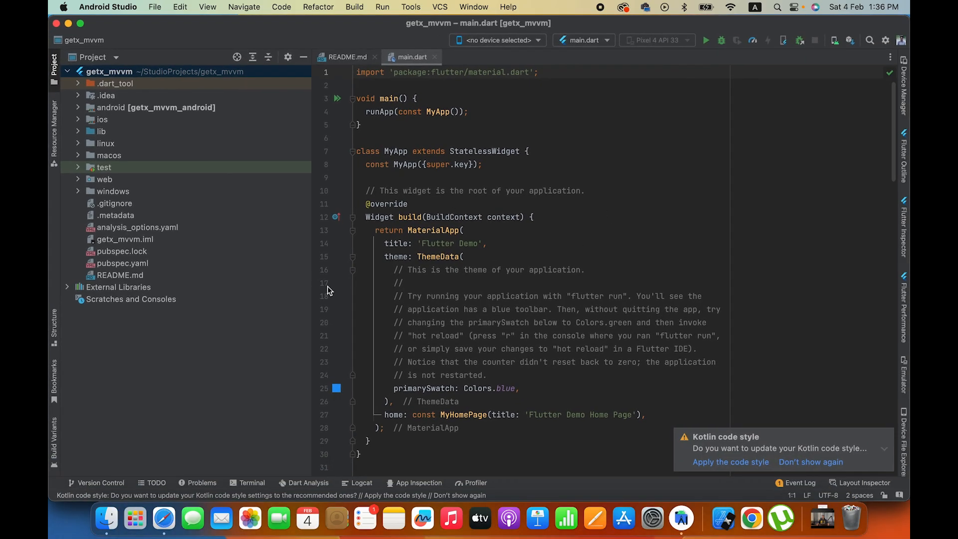
mouse_move(157, 258)
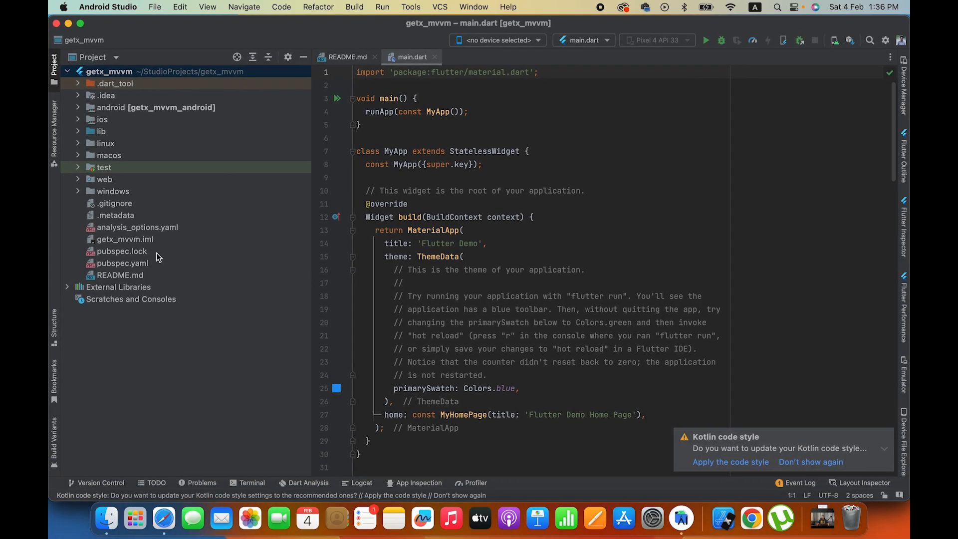
double_click(123, 263)
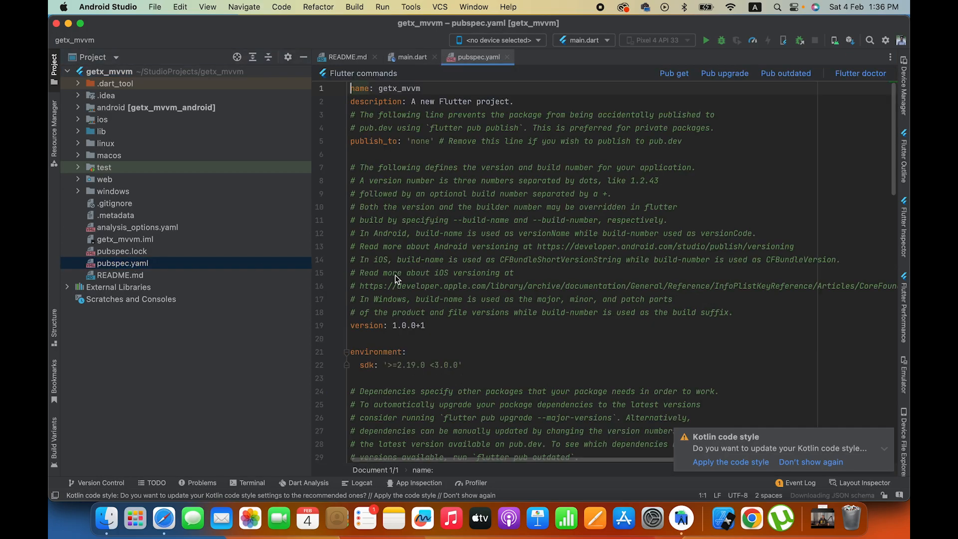
scroll(down, 3)
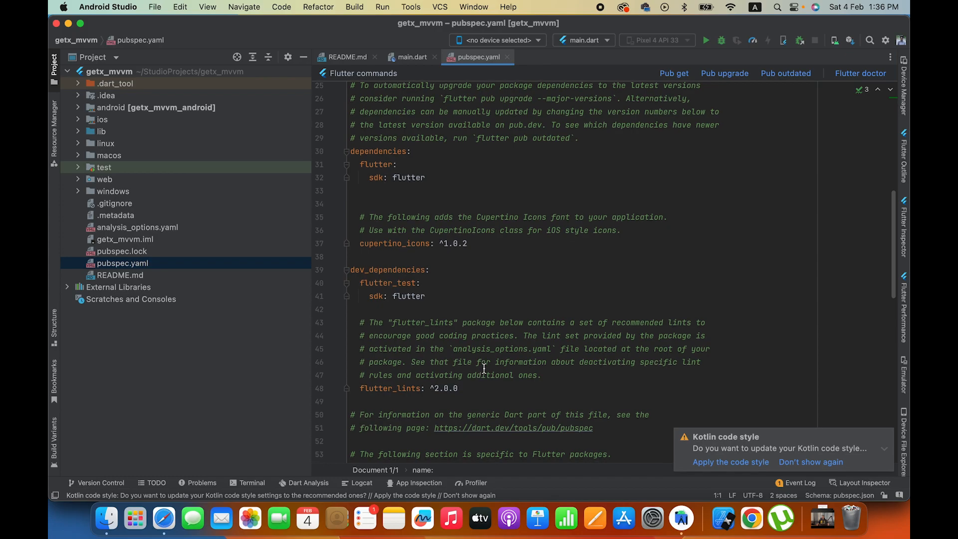
mouse_move(148, 273)
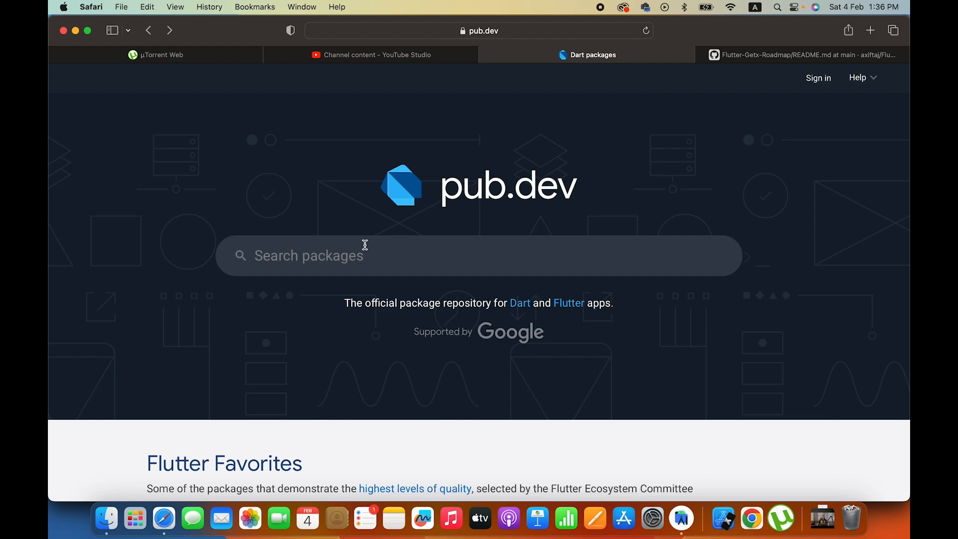
Step: Search pub.dev for getx and view the get package's install line get: ^4.6.5
text(getx)
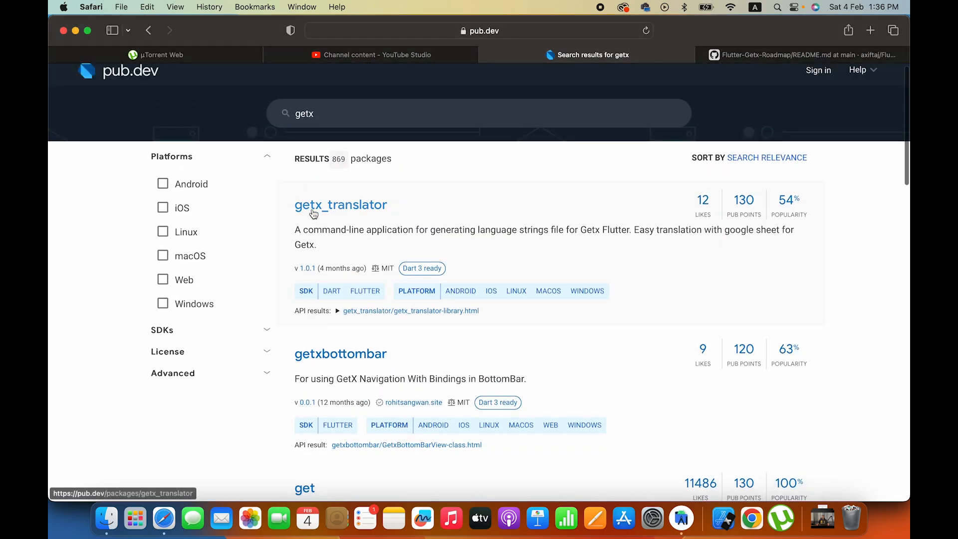
scroll(down, 3)
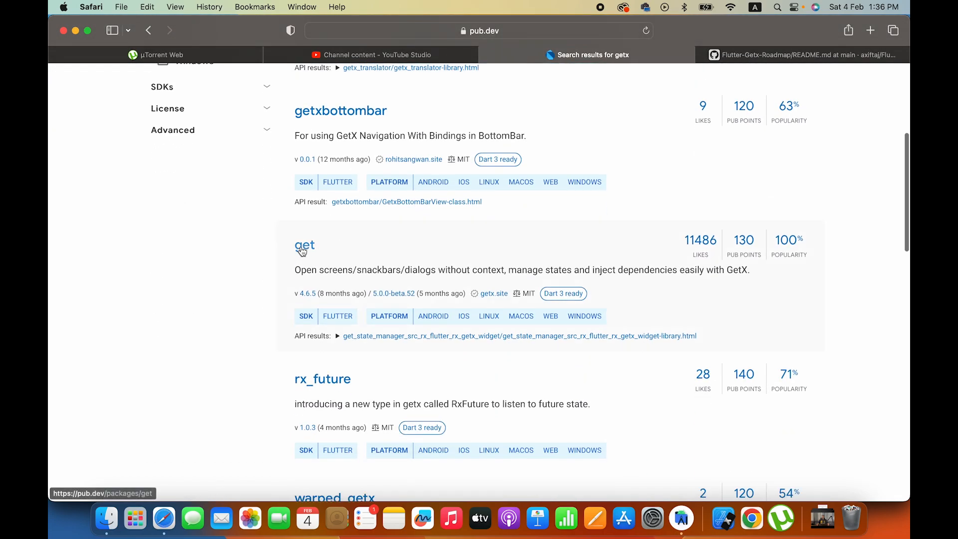
click(306, 245)
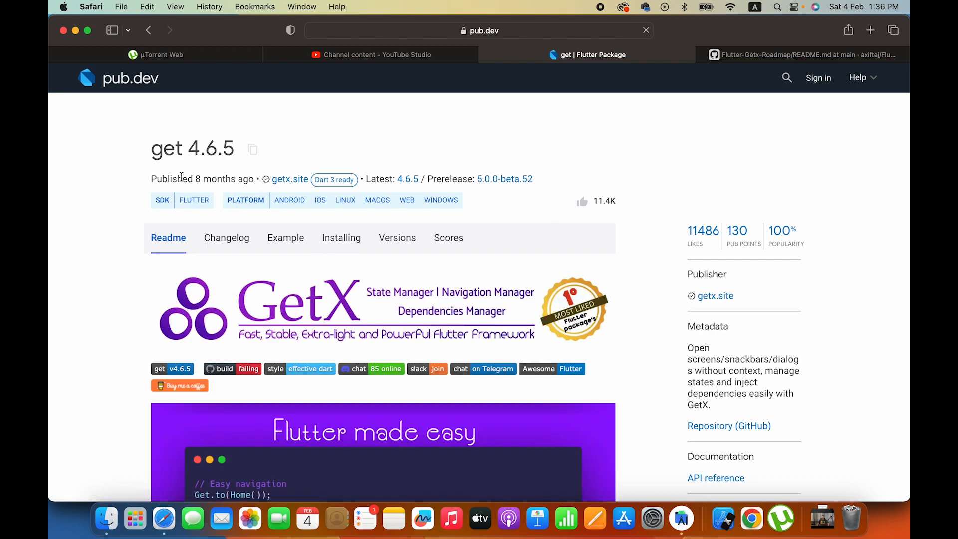
mouse_move(460, 190)
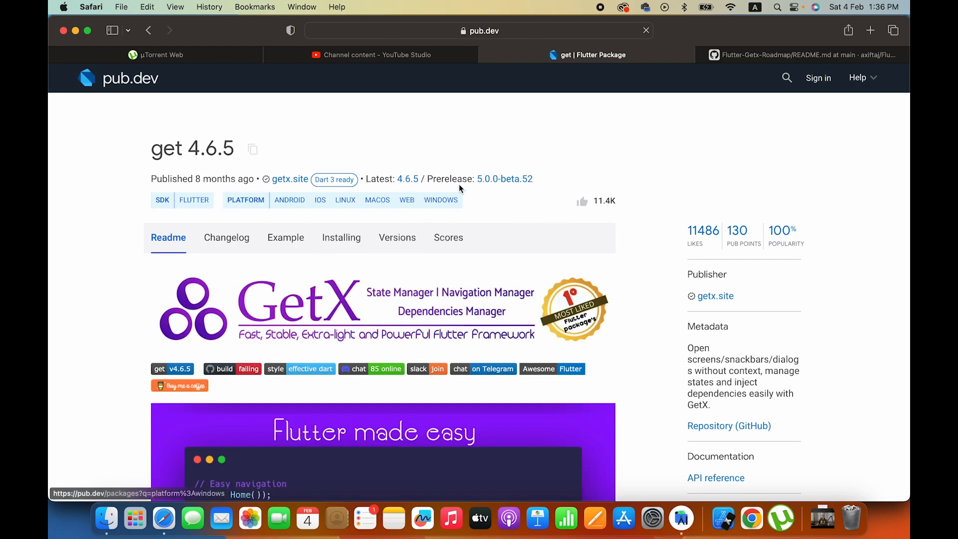
mouse_move(324, 242)
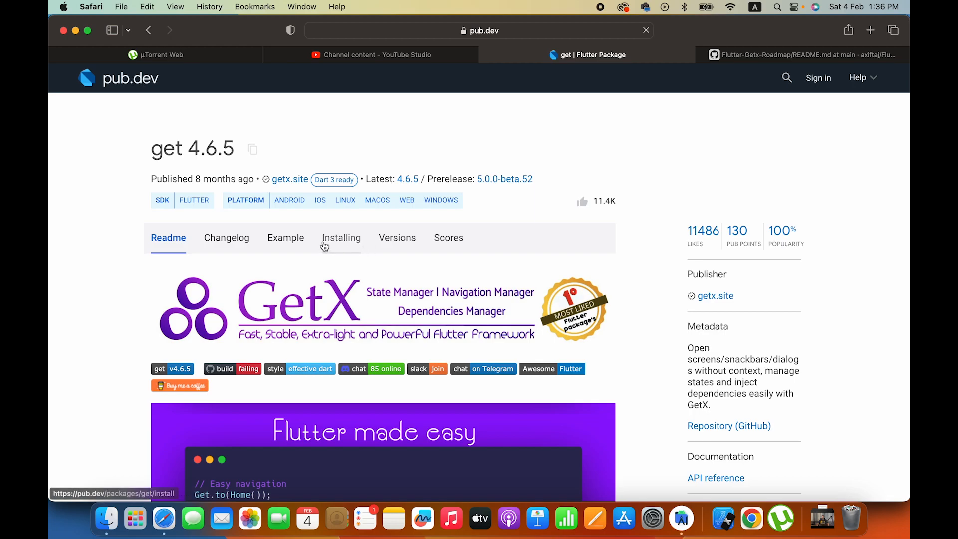
click(341, 237)
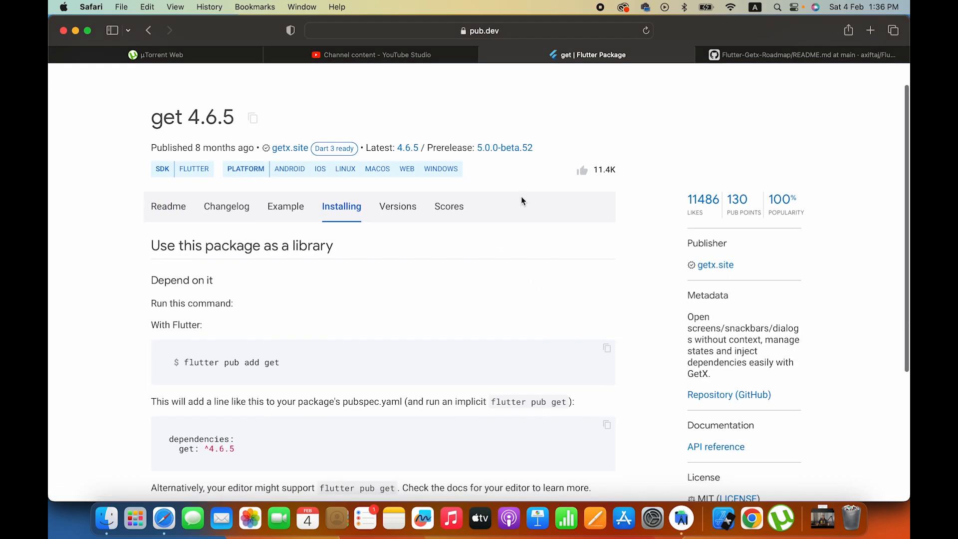
scroll(down, 3)
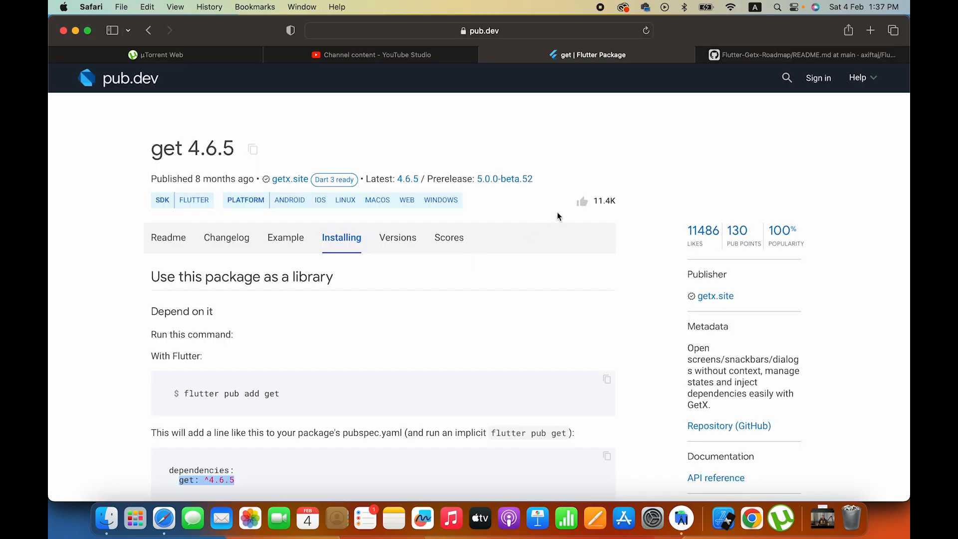
click(681, 517)
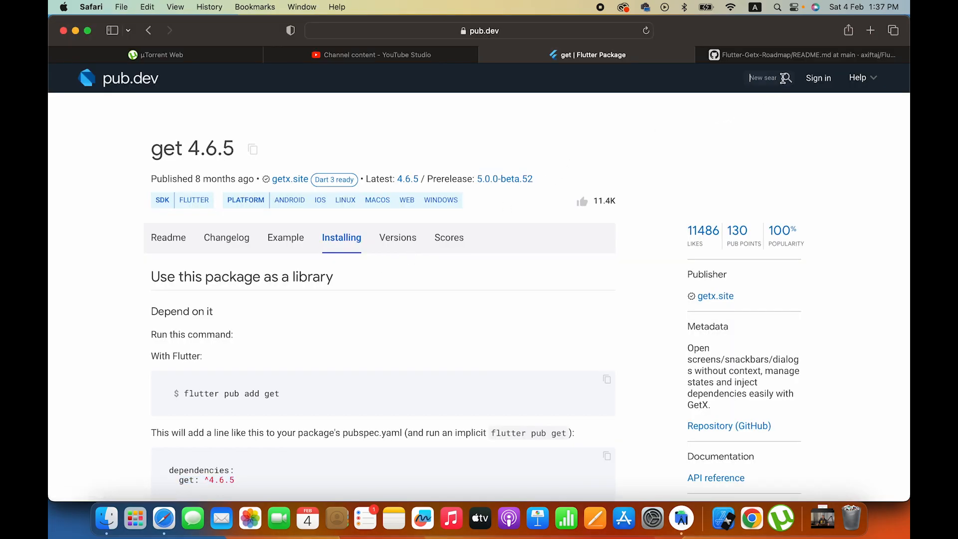
Step: Look up shared_preferences on pub.dev and add shared_preferences: ^2.0.17 to pubspec.yaml
text(shared preference)
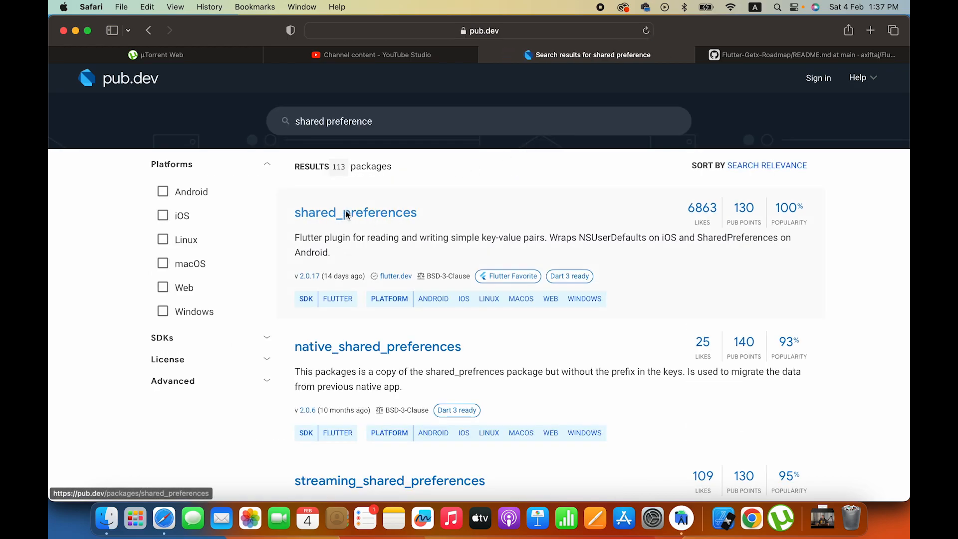
click(355, 212)
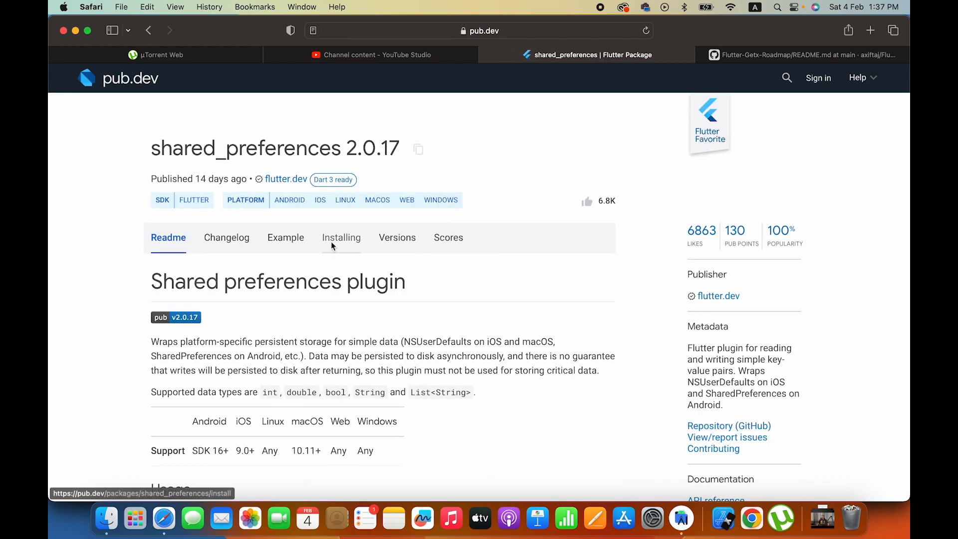
click(342, 237)
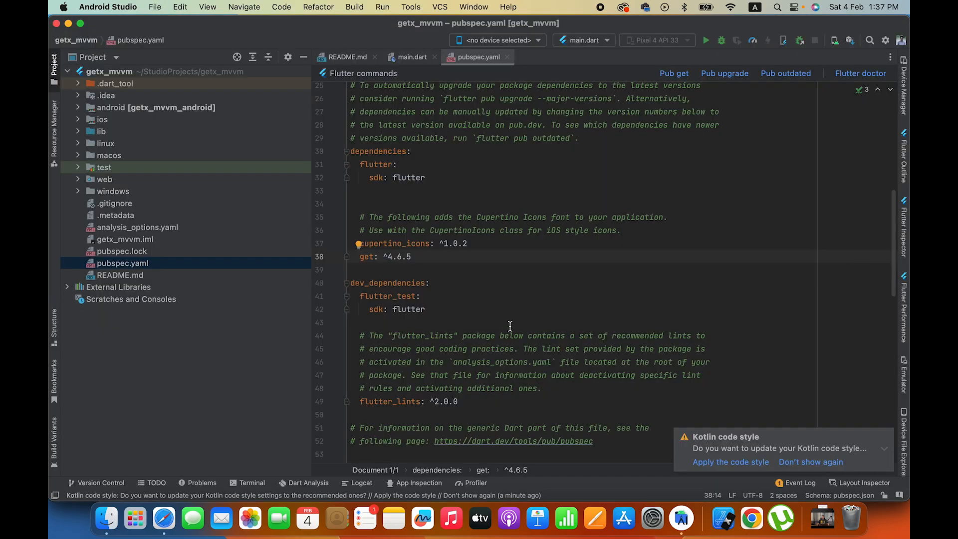
text(shared_preferences: ^2.0.17)
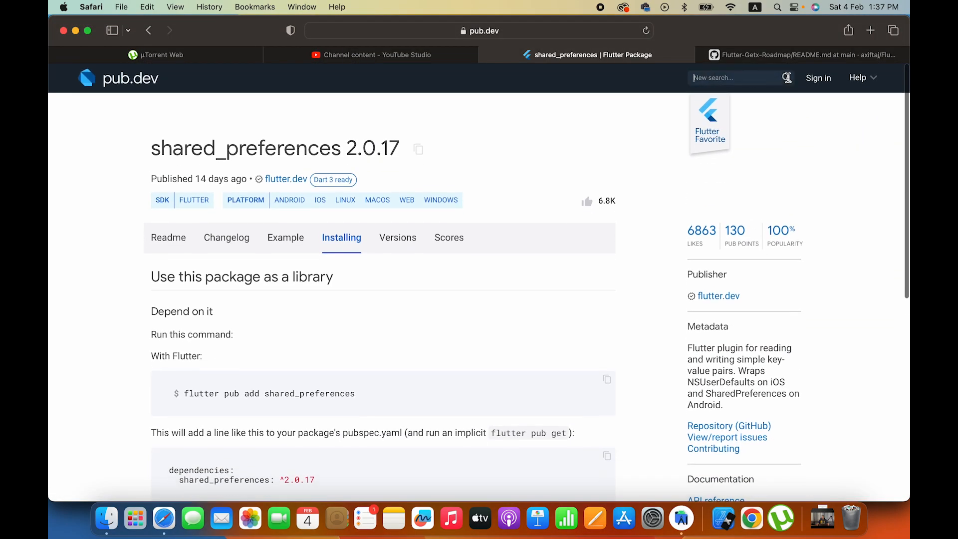
Step: Search pub.dev for http and view the http package's install instructions
text(http)
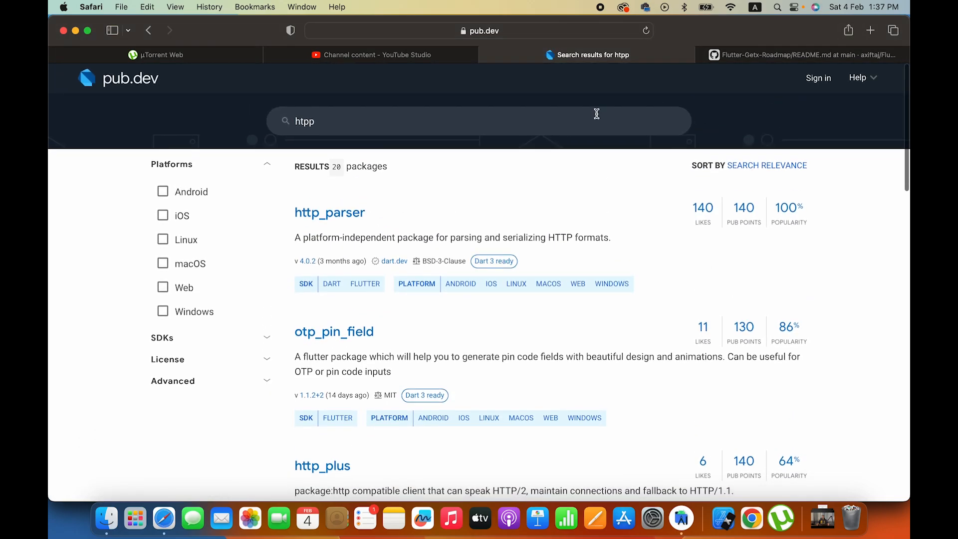
key(Backspace)
text(t)
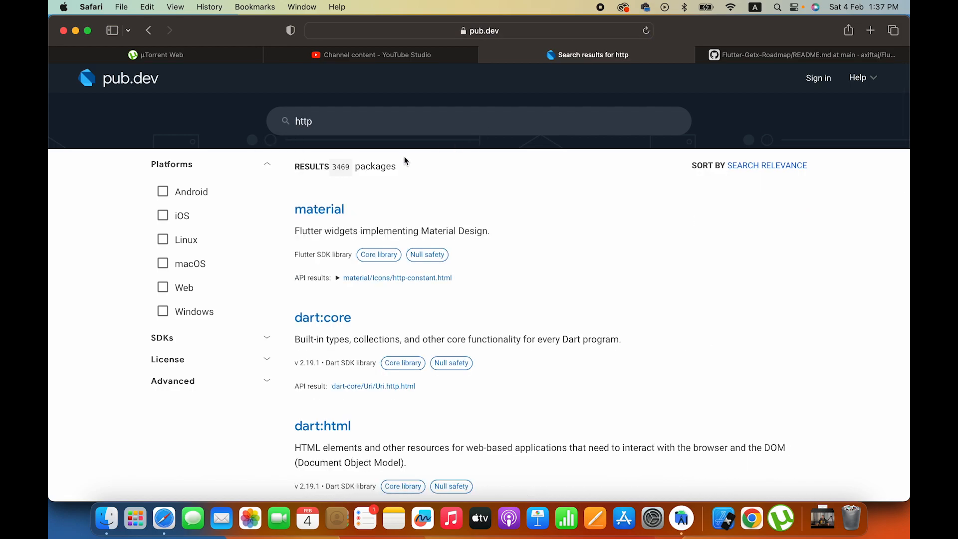
scroll(down, 3)
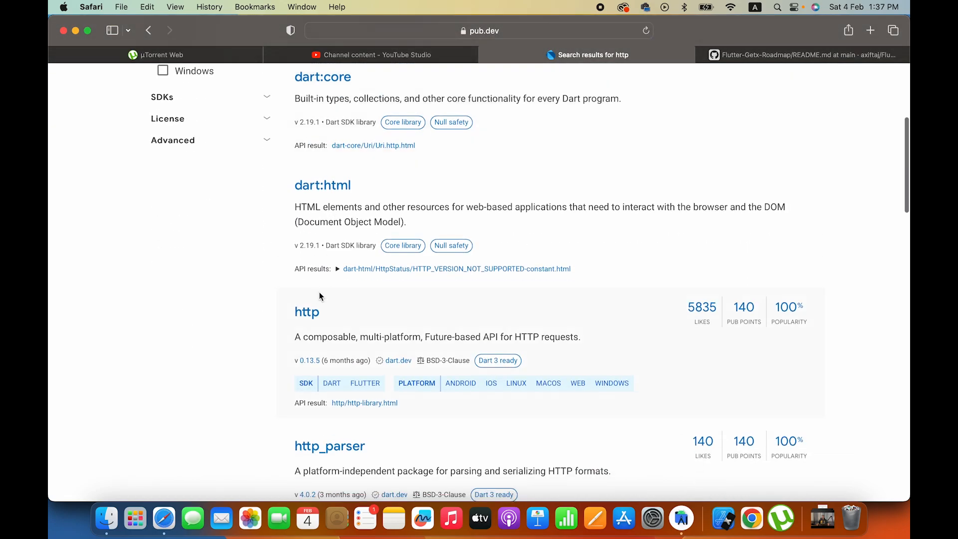
click(306, 311)
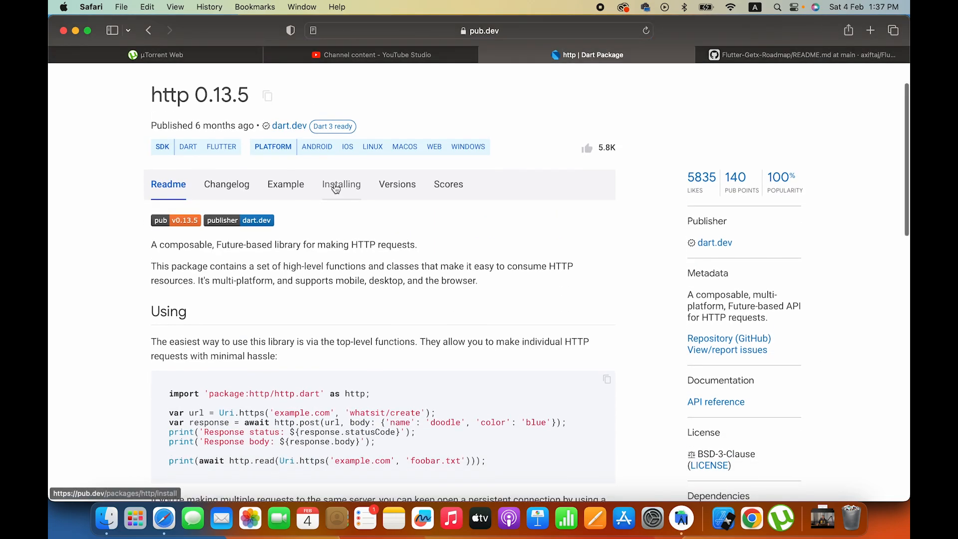
click(341, 184)
text(toast)
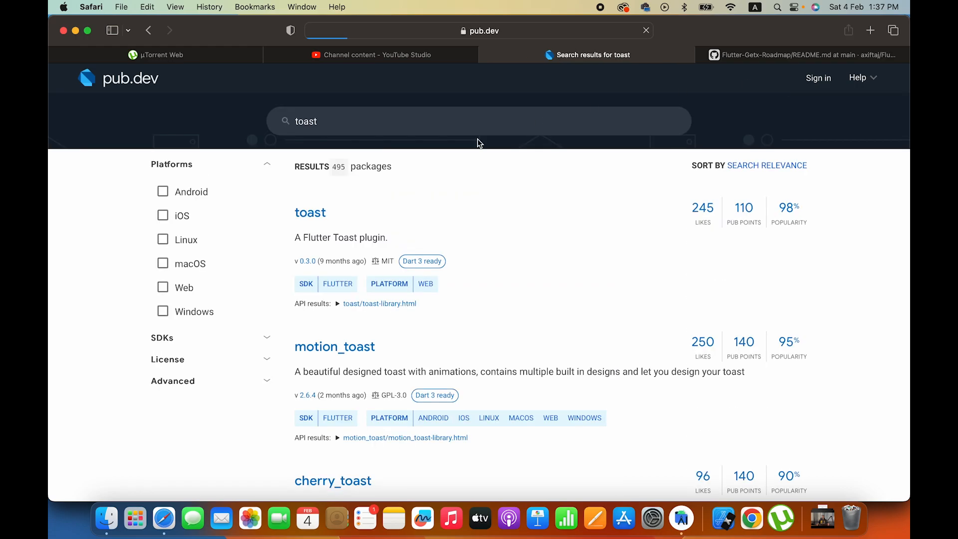
Step: Find fluttertoast on pub.dev and view its install line fluttertoast: ^8.1.2
click(309, 213)
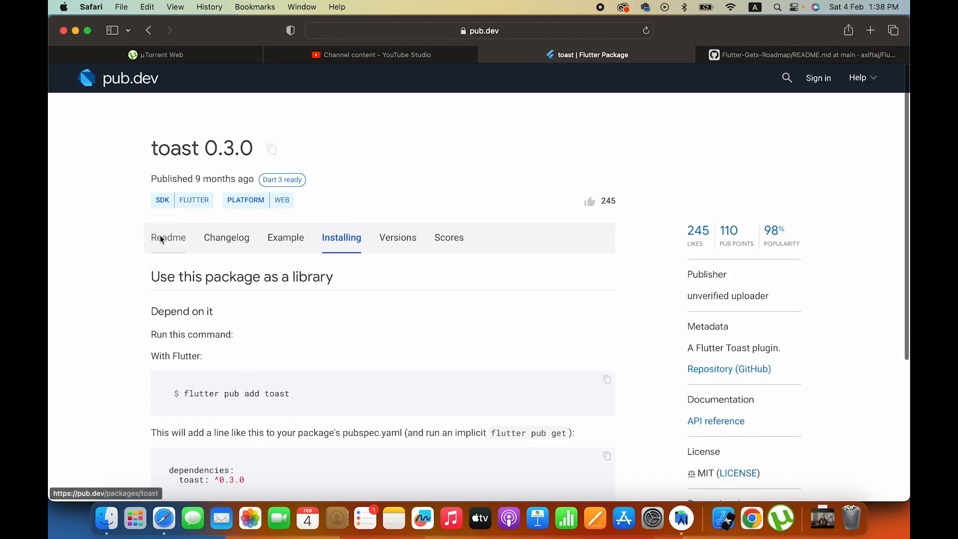
scroll(down, 3)
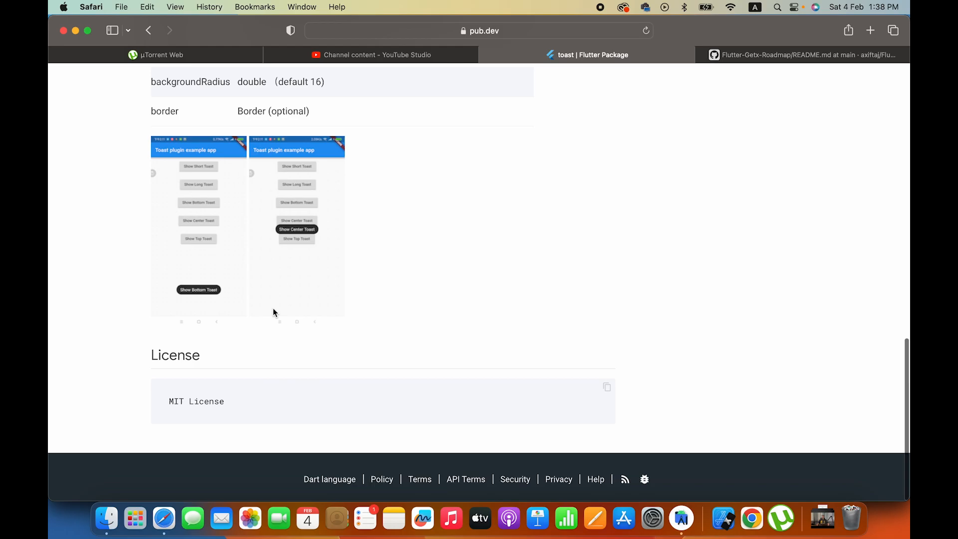
scroll(up, 3)
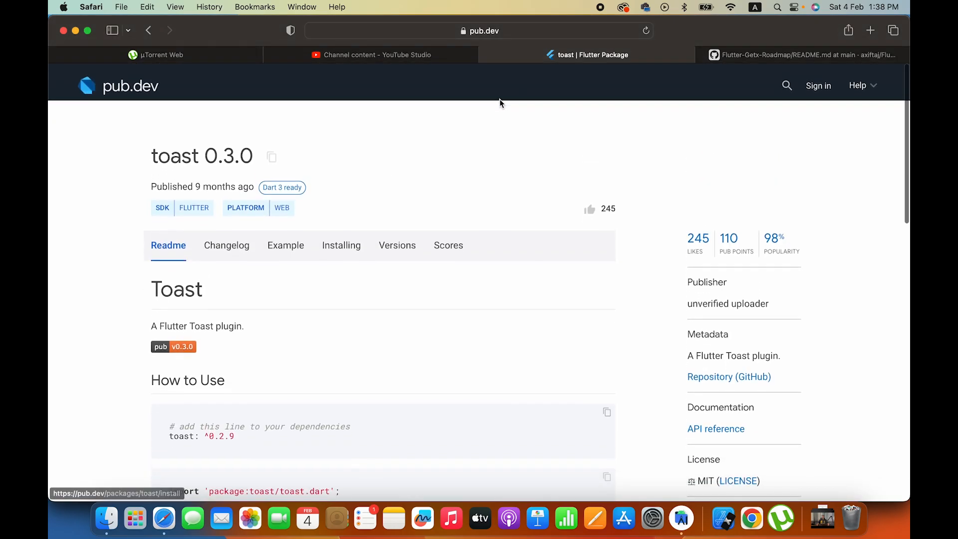
text(flutter toast)
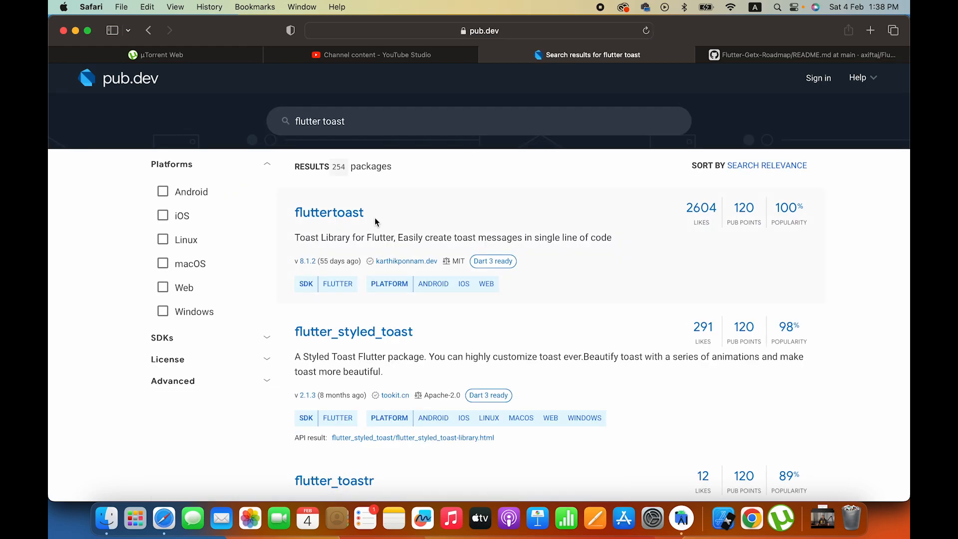
click(329, 212)
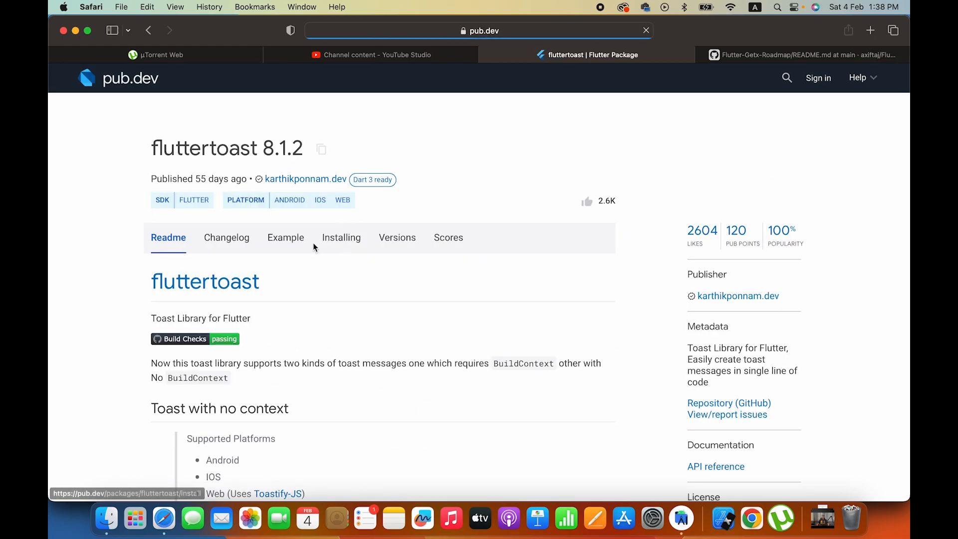
click(341, 237)
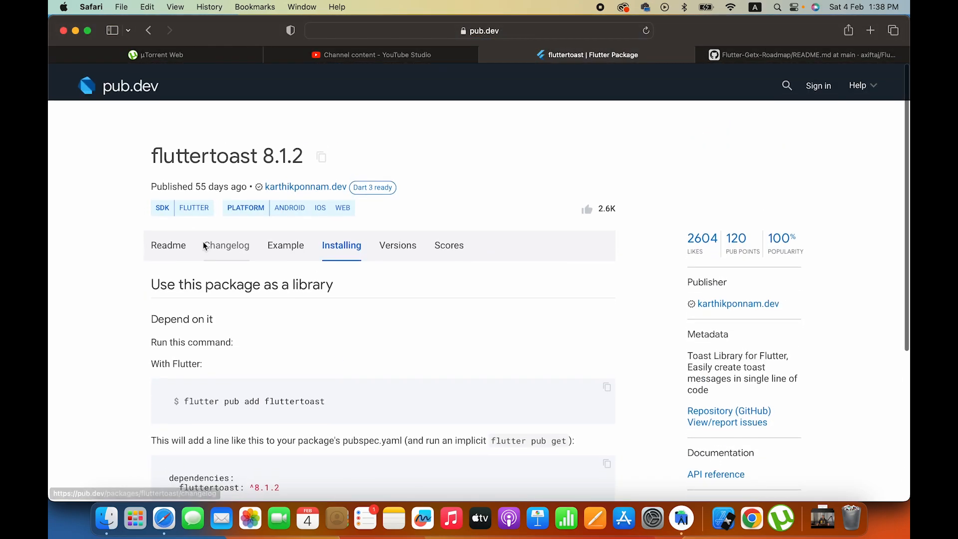
scroll(down, 3)
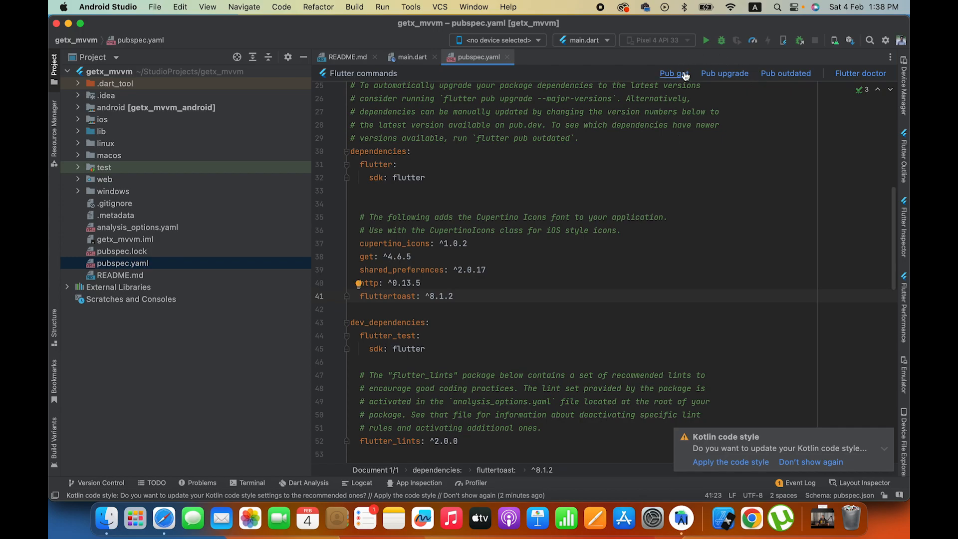
Step: Run Pub get so get, shared_preferences, http and fluttertoast resolve (23 dependencies changed)
click(674, 74)
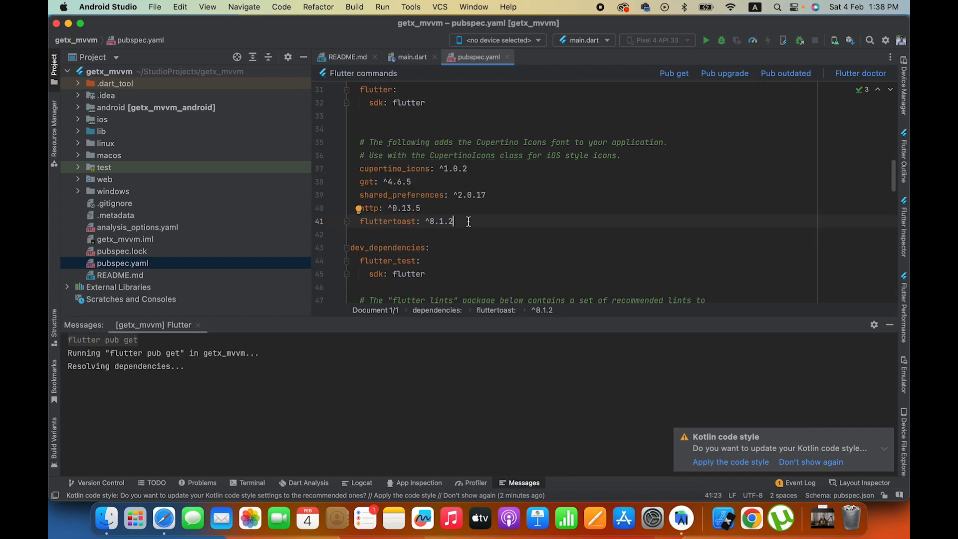
mouse_move(484, 231)
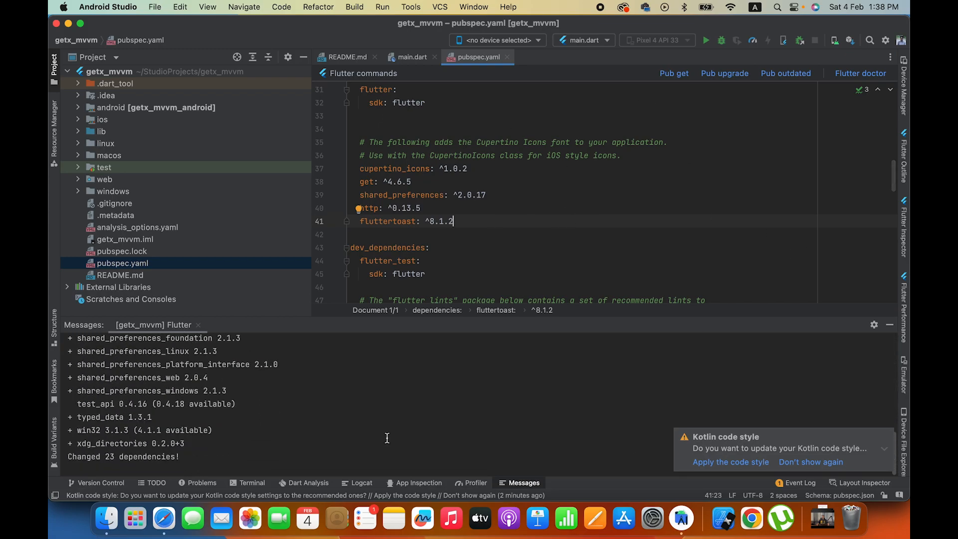
mouse_move(786, 291)
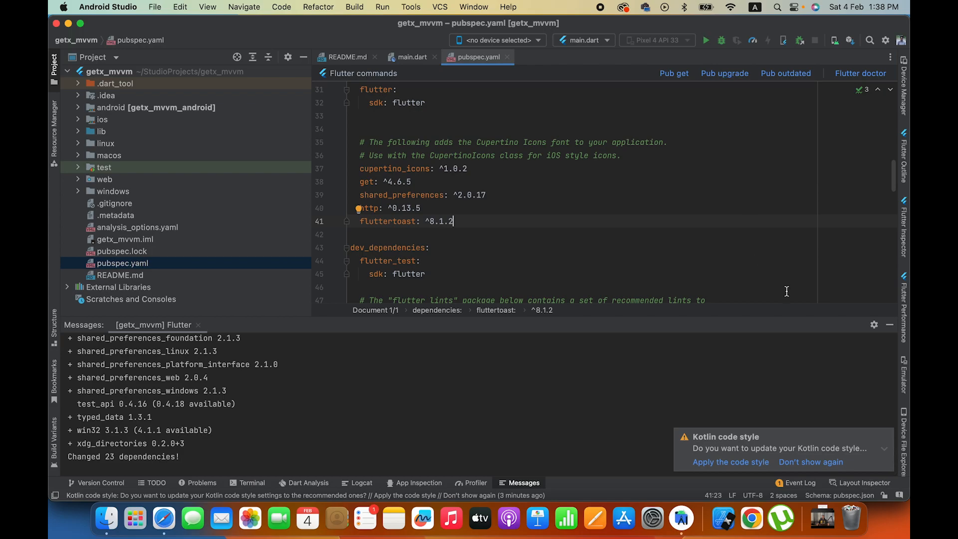
mouse_move(799, 306)
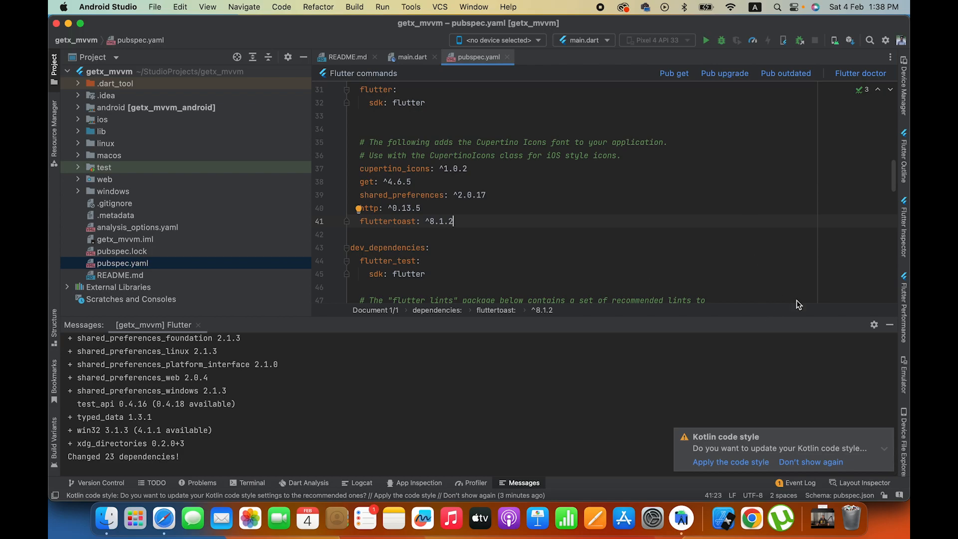
click(78, 132)
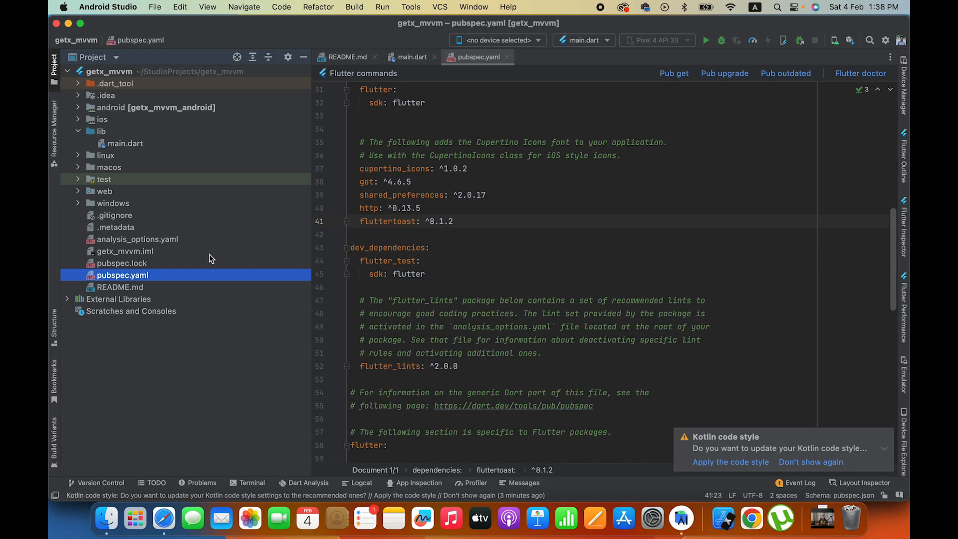
mouse_move(121, 168)
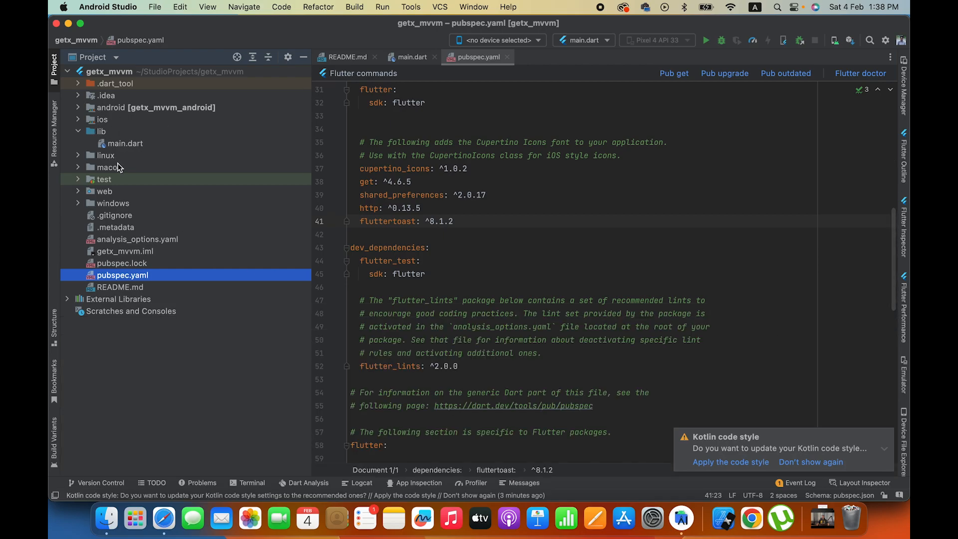
Step: Create a new directory named view inside lib
click(99, 132)
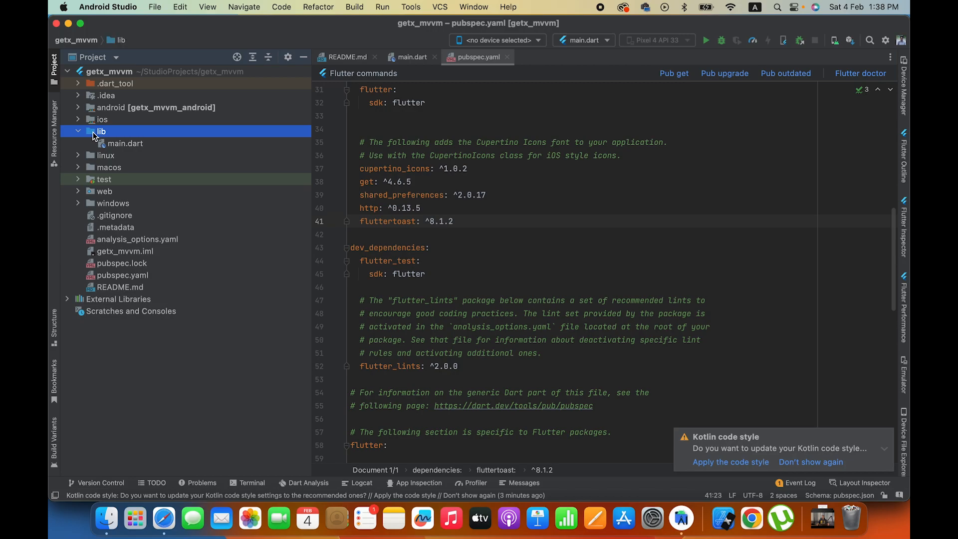
right_click(101, 132)
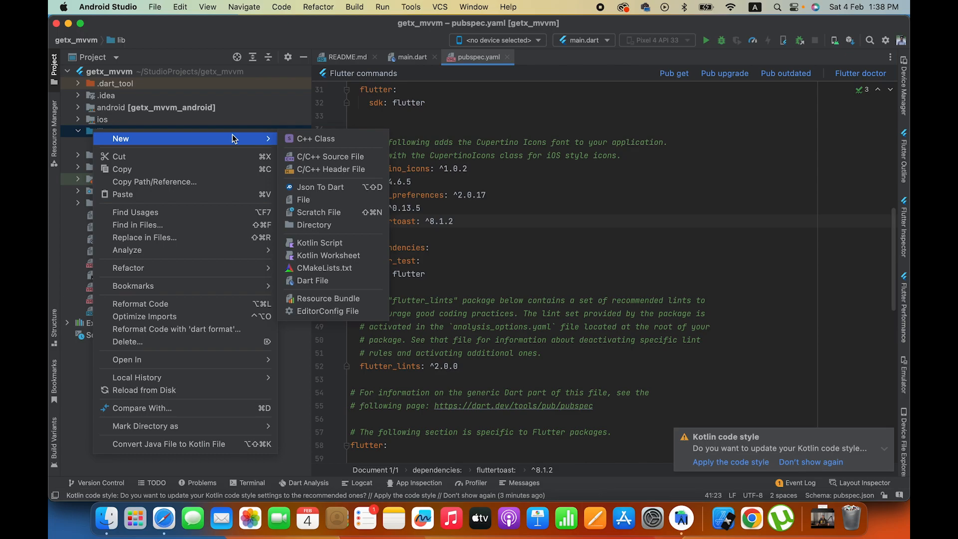
click(314, 224)
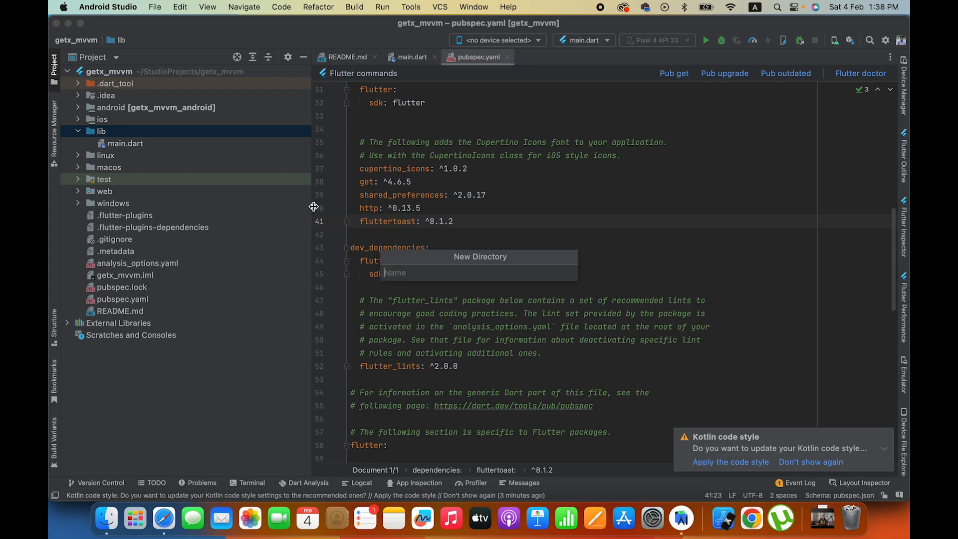
text(view)
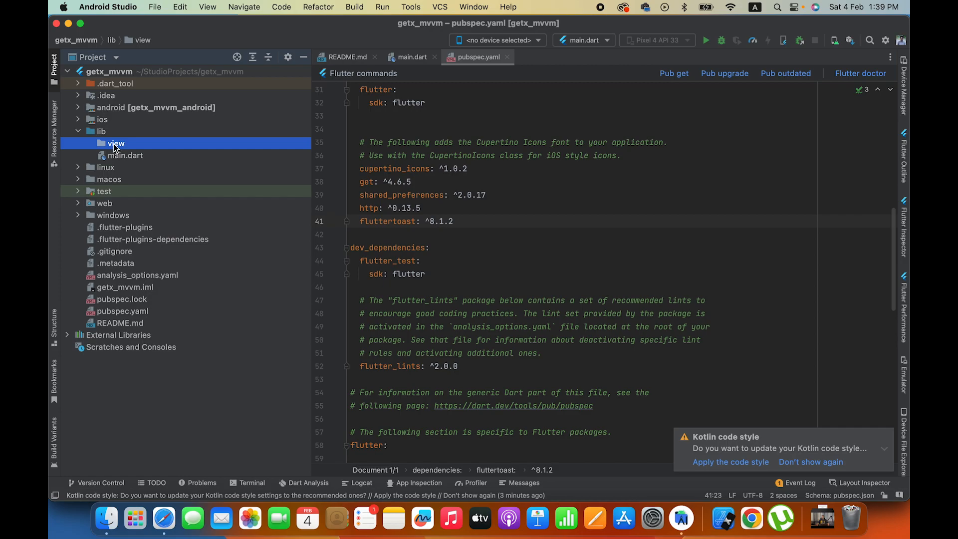
Step: Create a new directory named view_models inside lib
click(95, 132)
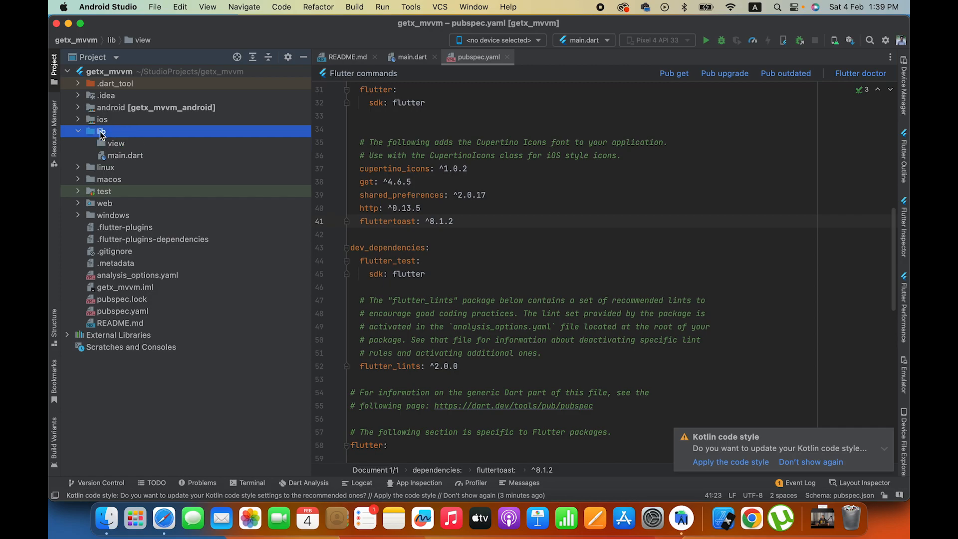
right_click(100, 132)
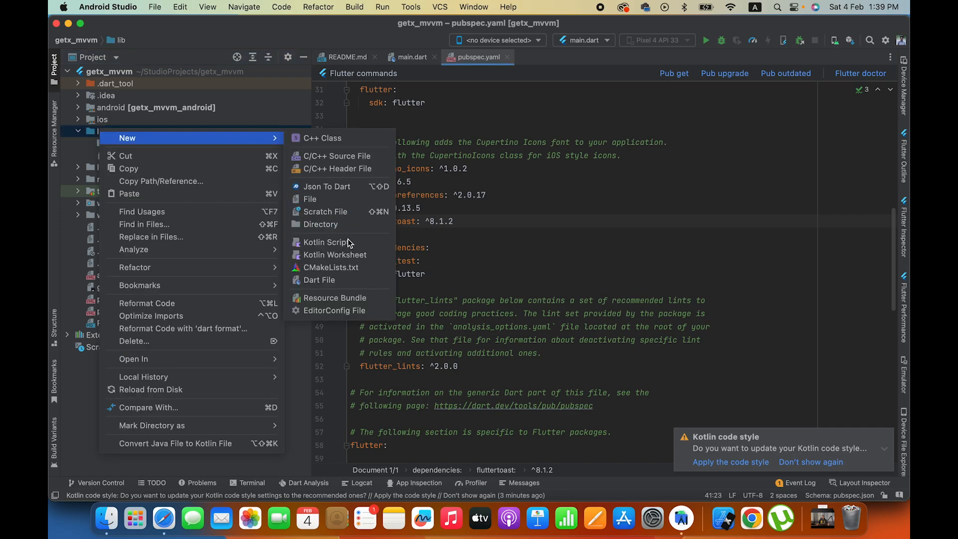
click(322, 225)
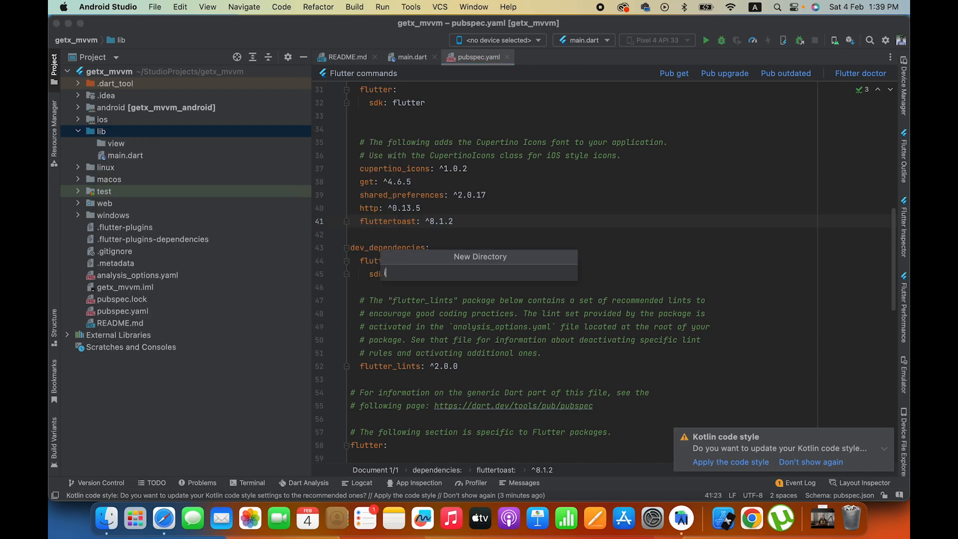
text(view_models)
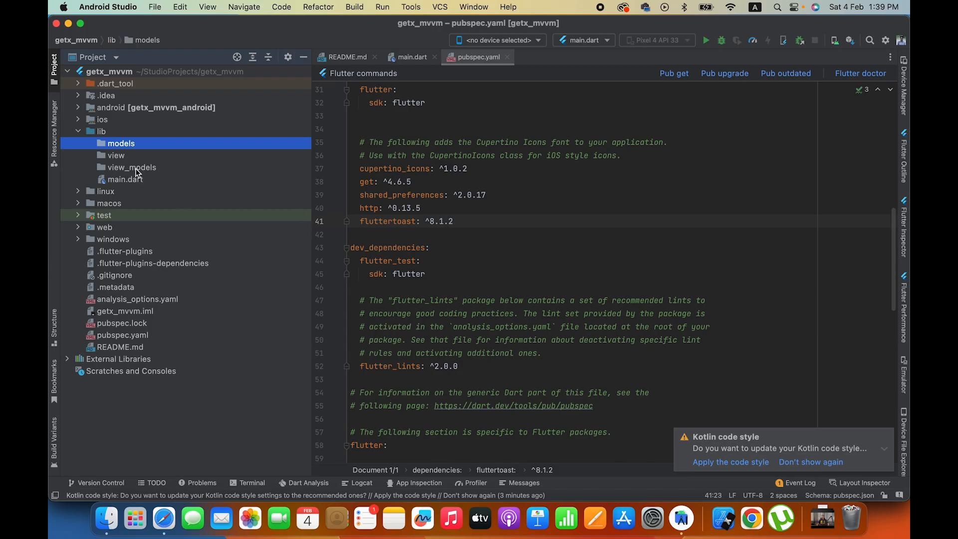
mouse_move(111, 156)
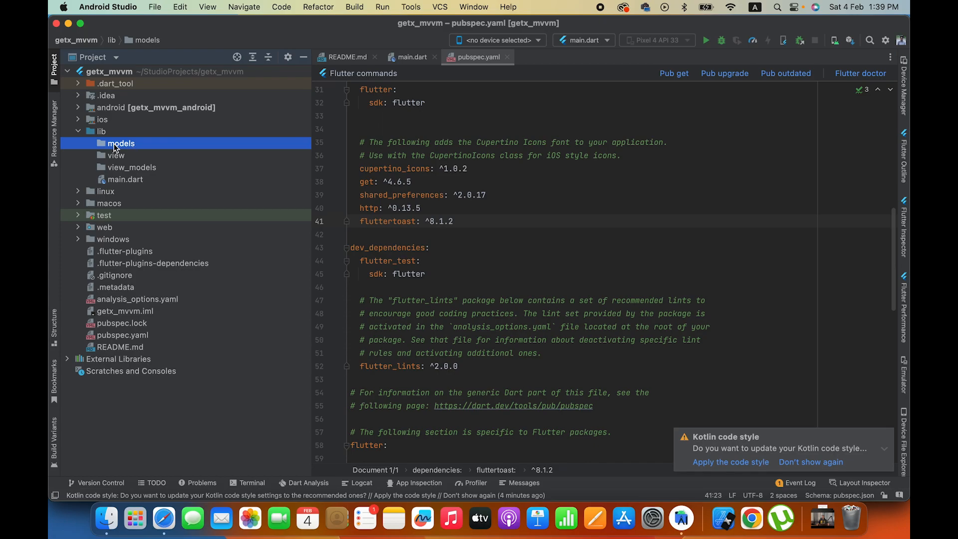
Step: Create res and data directories inside lib via New > Directory
click(100, 131)
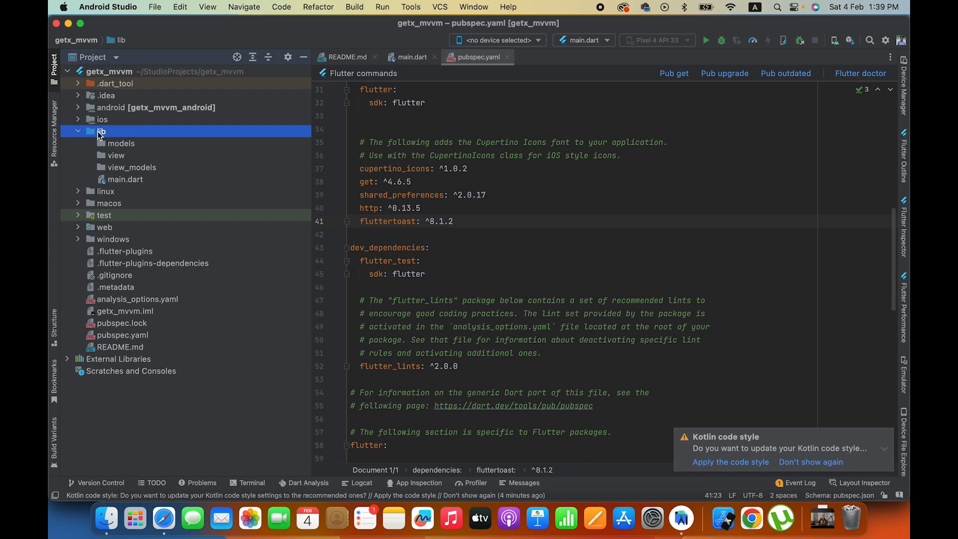
right_click(100, 131)
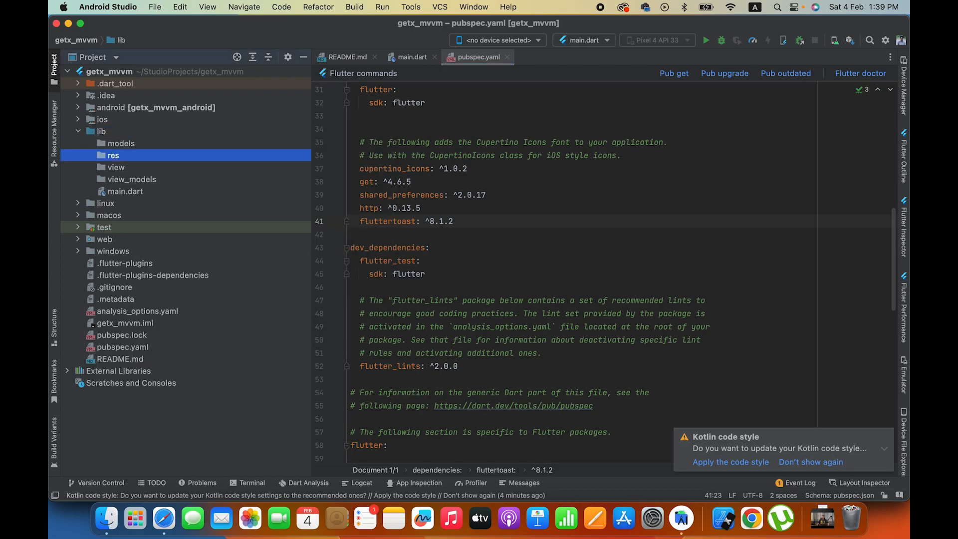
click(111, 155)
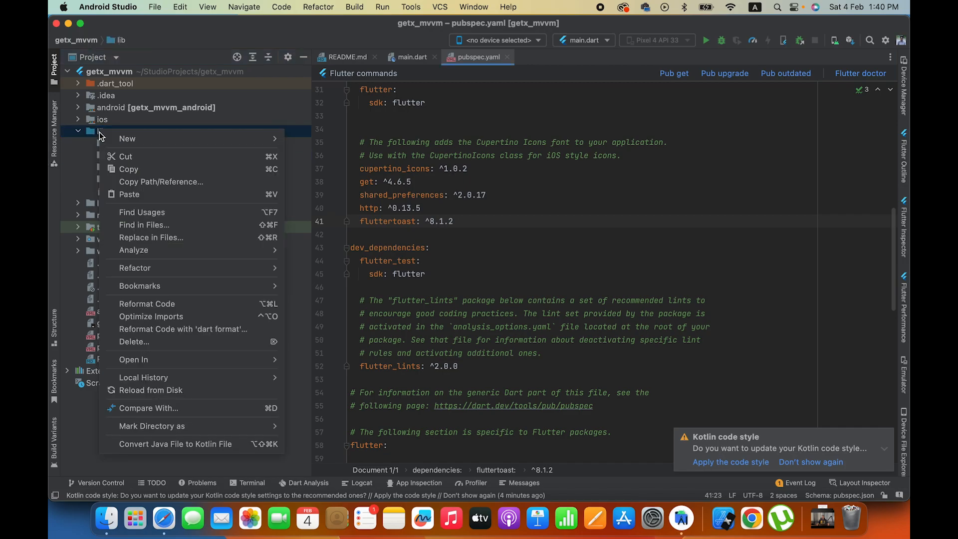
click(128, 138)
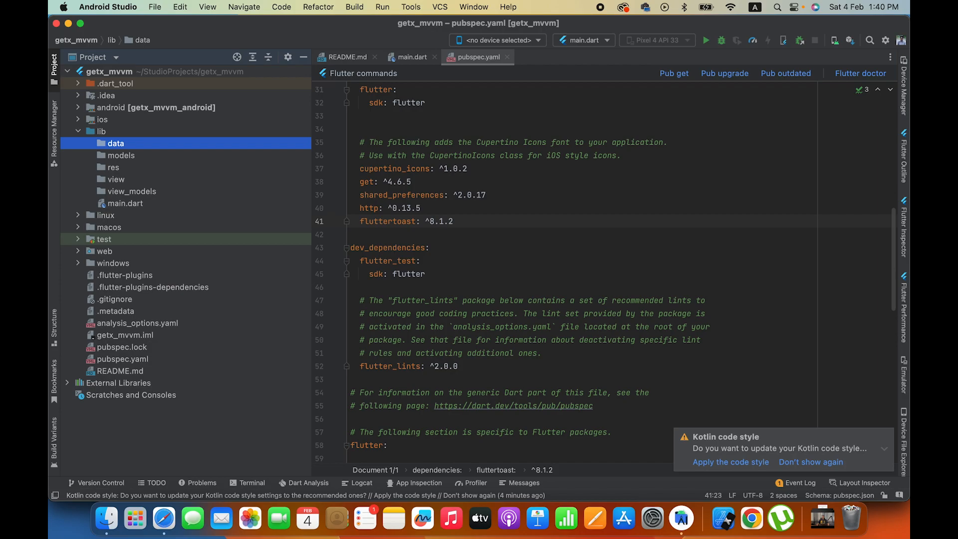
click(101, 130)
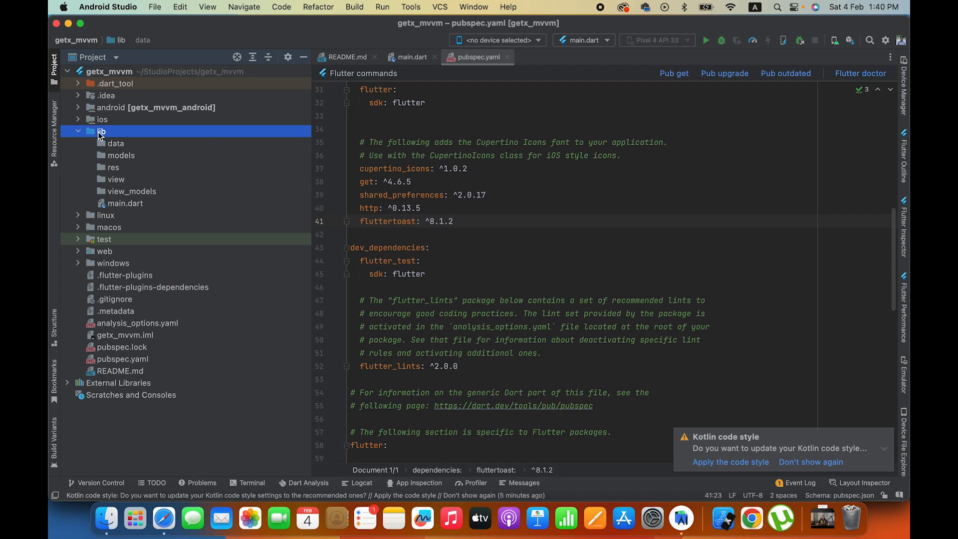
right_click(102, 131)
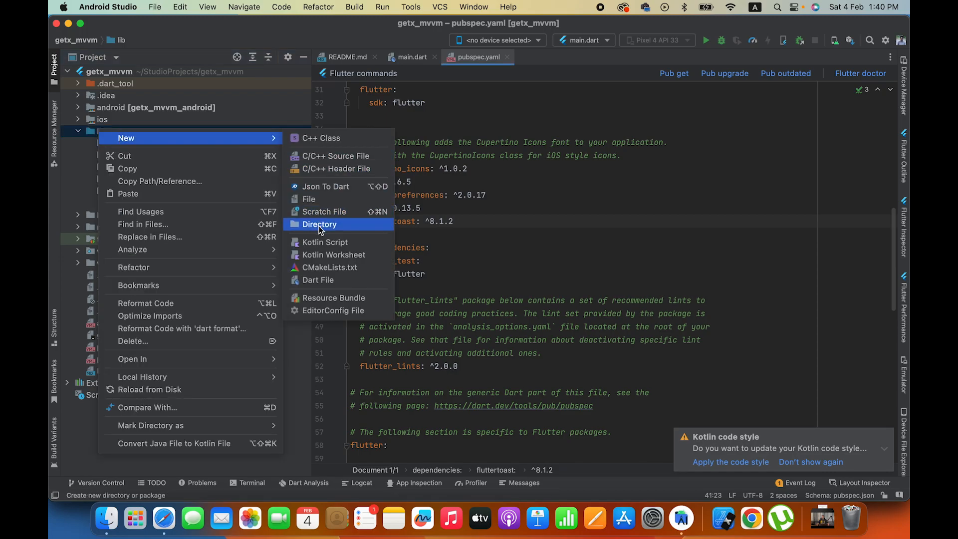